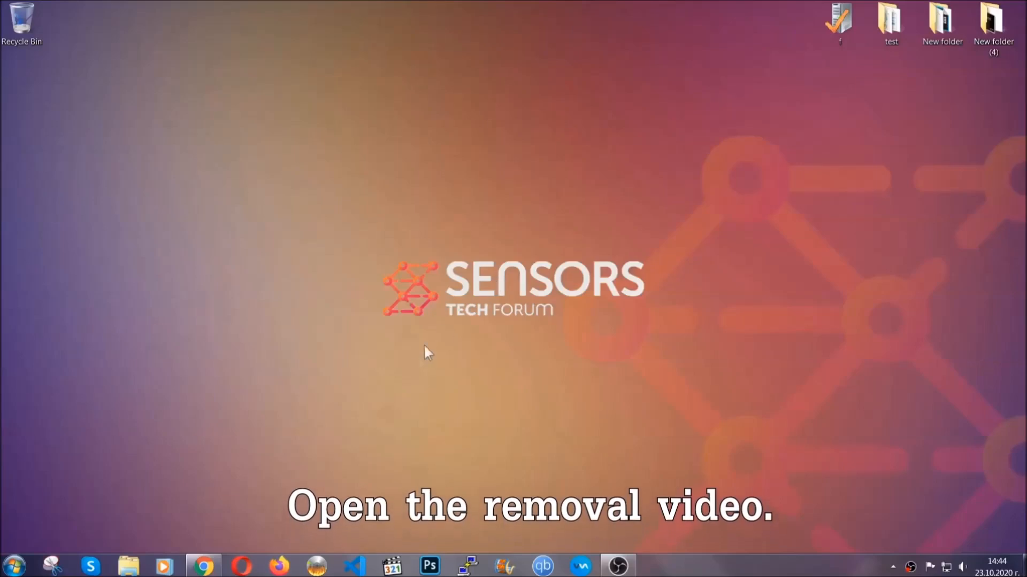
- Follow the removal video's description link to the ransomware article and download the Malware Removal Tool
click(204, 565)
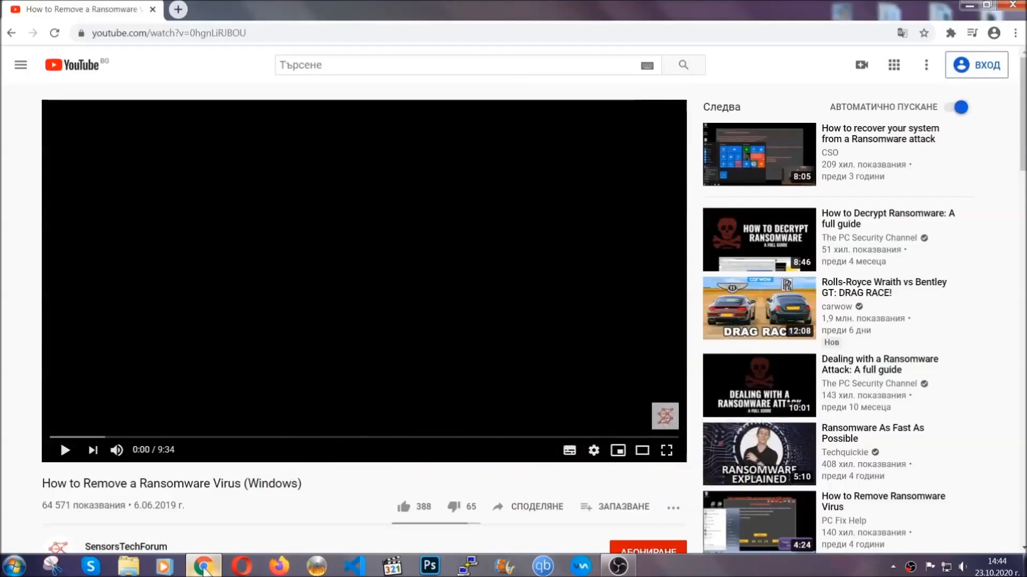
scroll(down, 3)
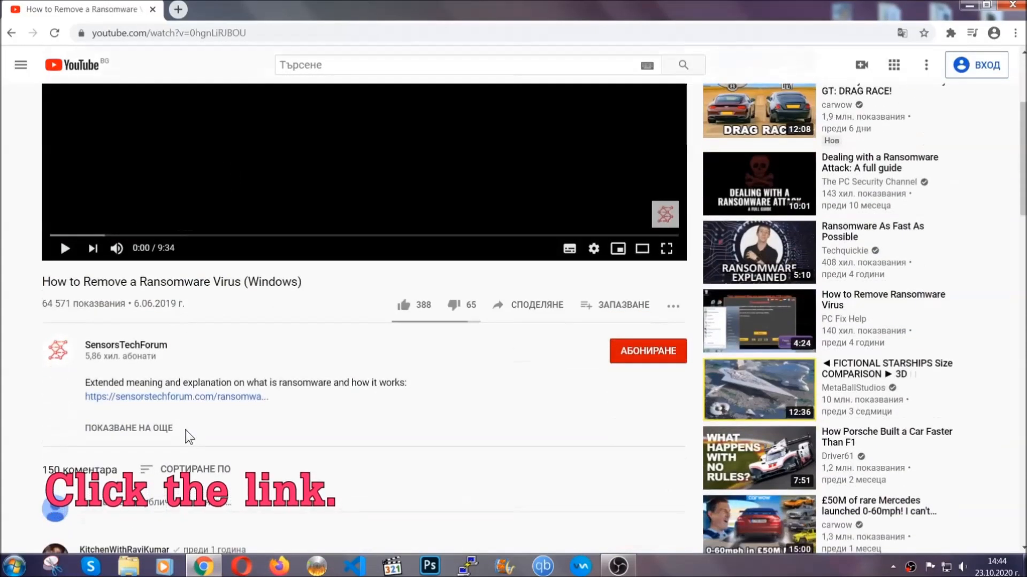
click(176, 397)
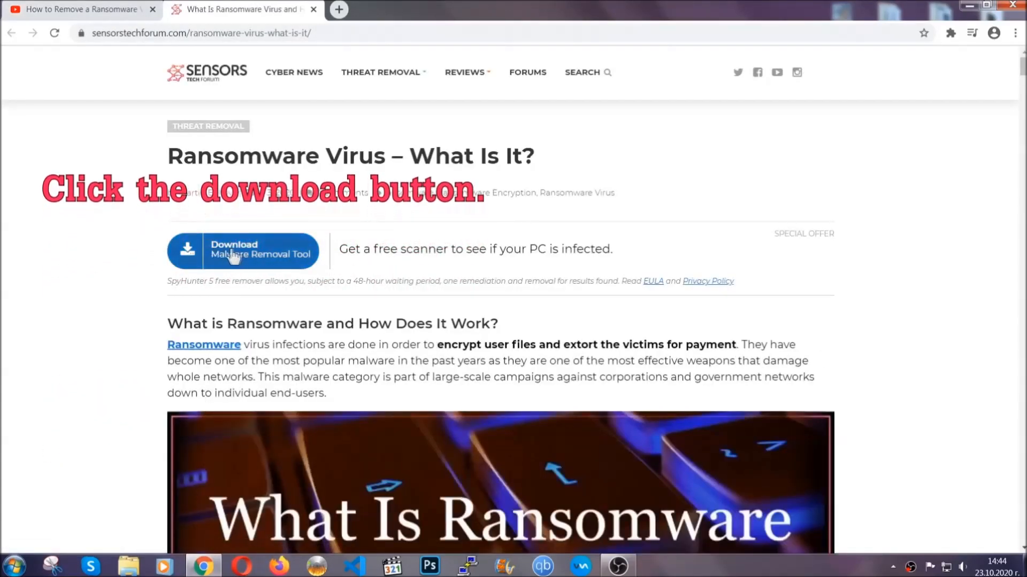
click(242, 251)
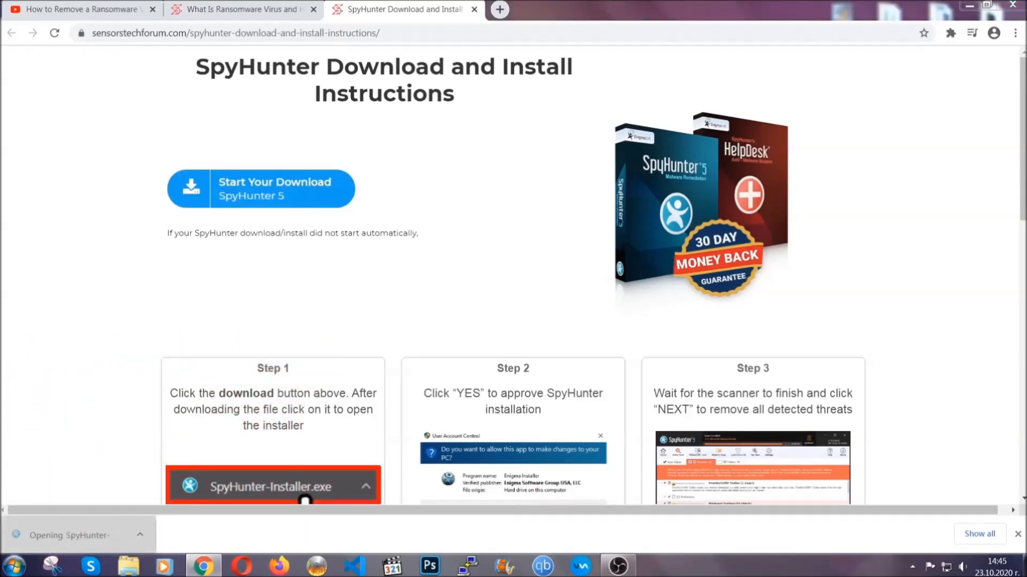
- Run SpyHunter-Installer.exe in English, accept the EULA, install, and finish setup
click(273, 487)
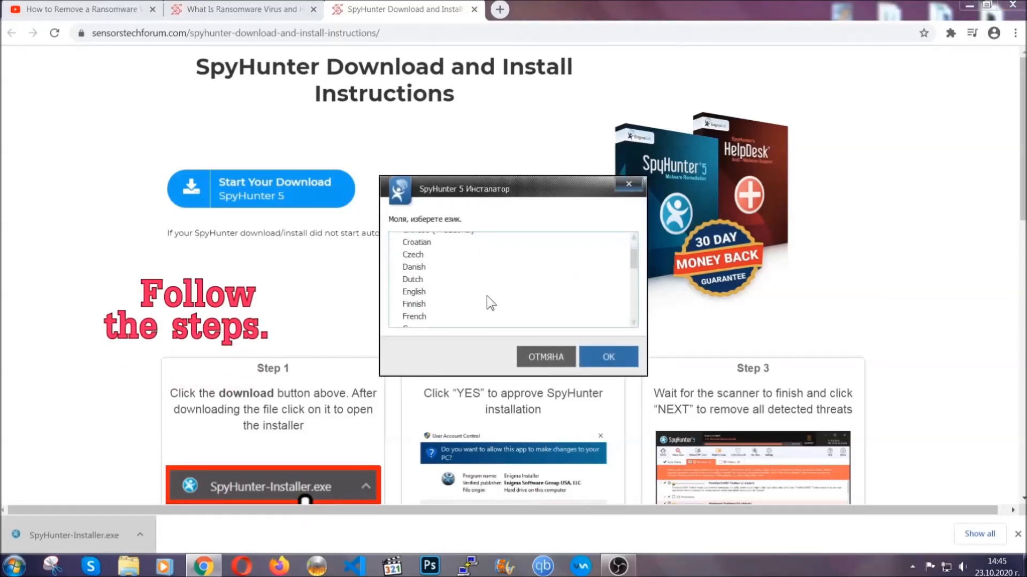
click(413, 291)
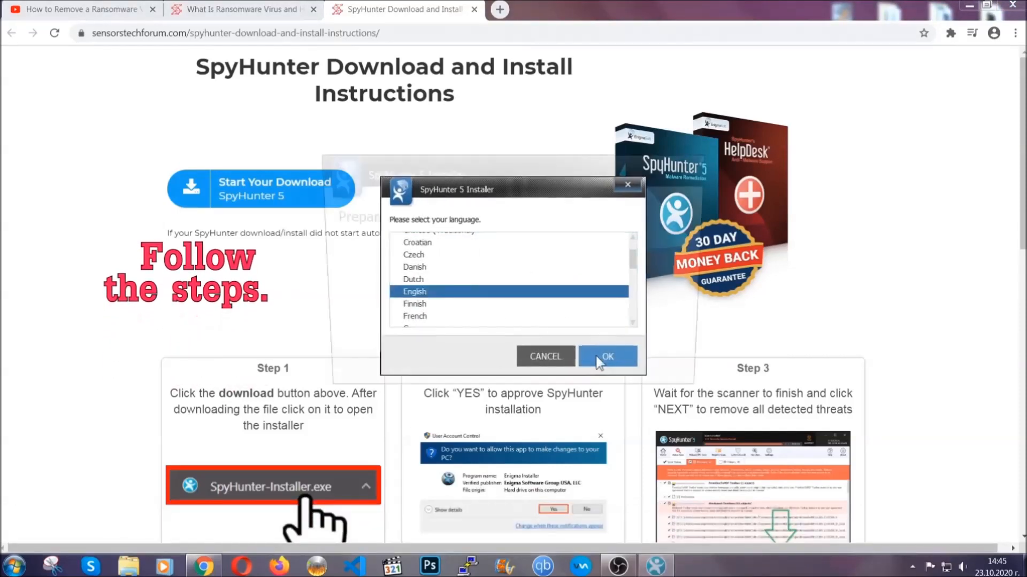
click(606, 356)
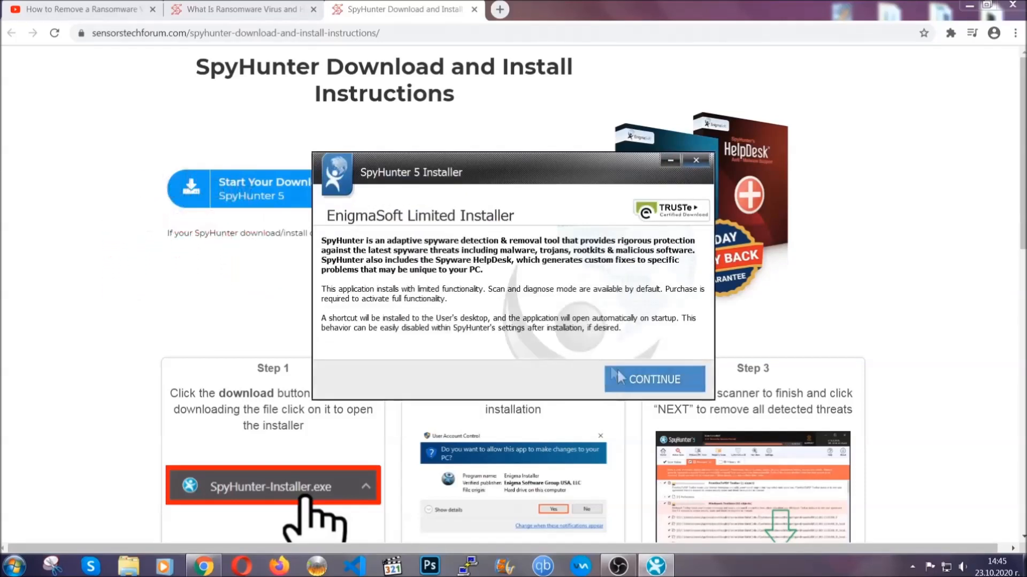
click(653, 379)
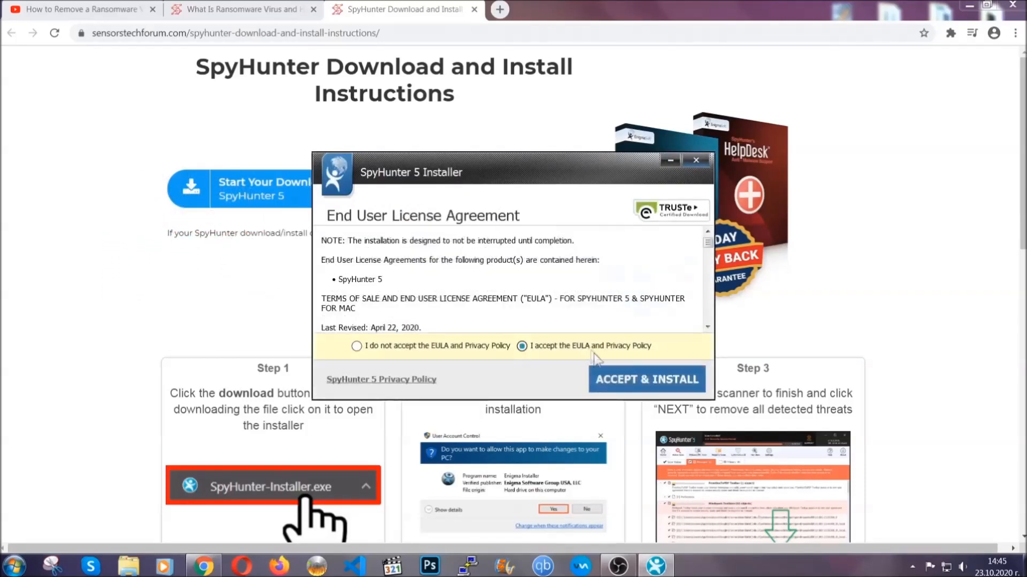
click(647, 379)
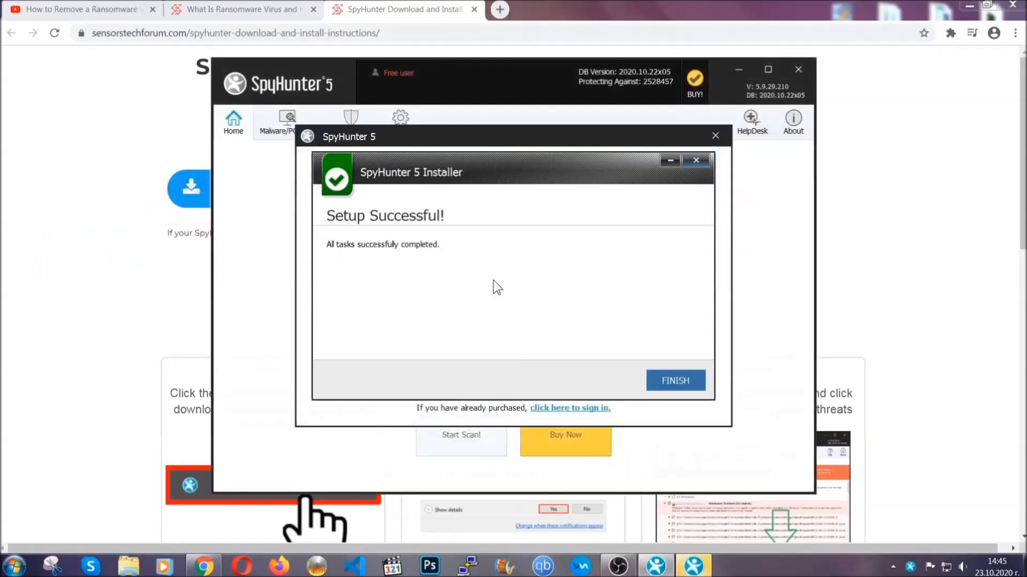
click(674, 380)
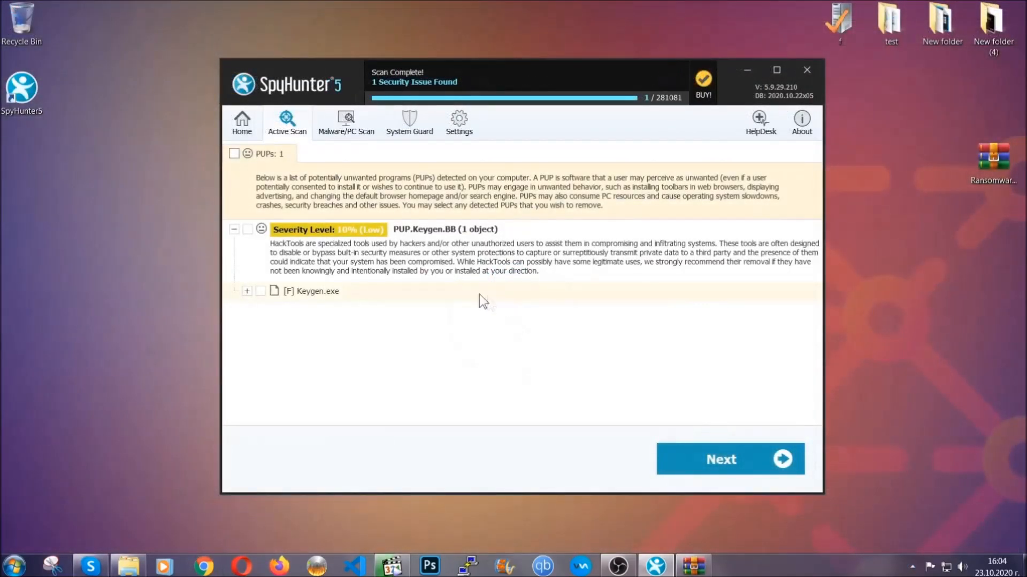
- Proceed from the completed scan to remove the PUP.Keygen.BB threat Keygen.exe
click(234, 154)
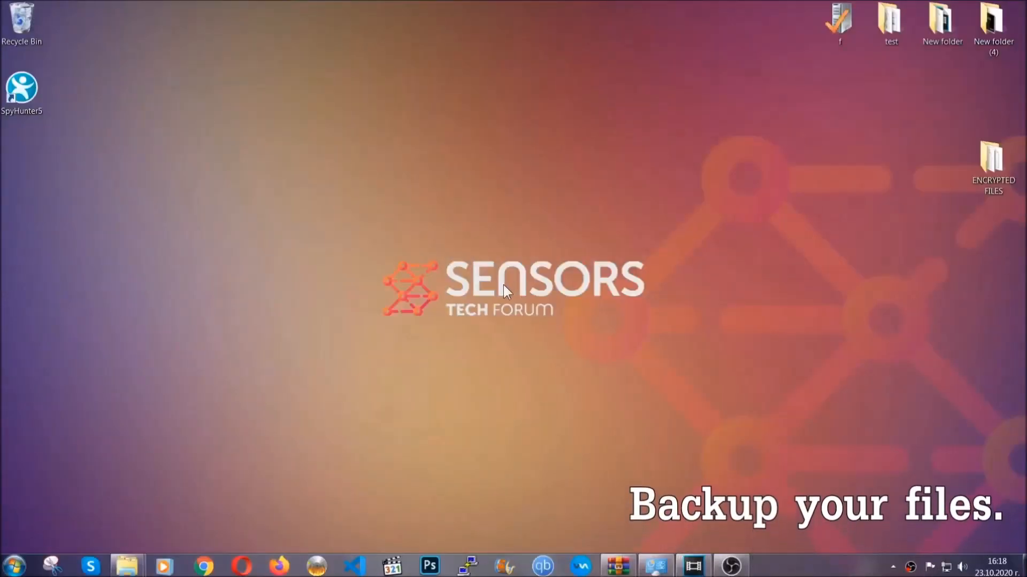
- Open the ENCRYPTED FILES folder and copy its six .efji files
click(993, 160)
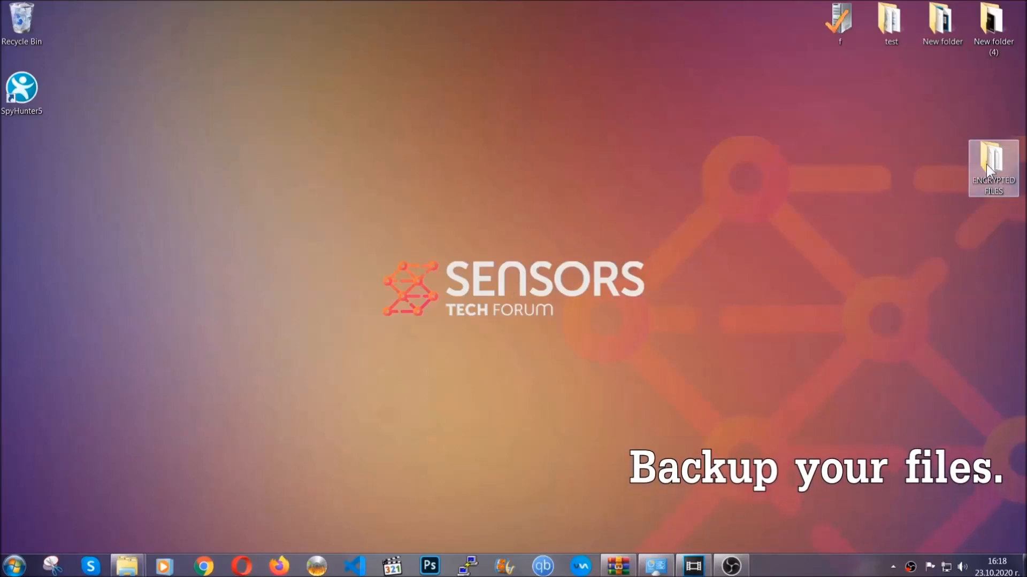
double_click(992, 167)
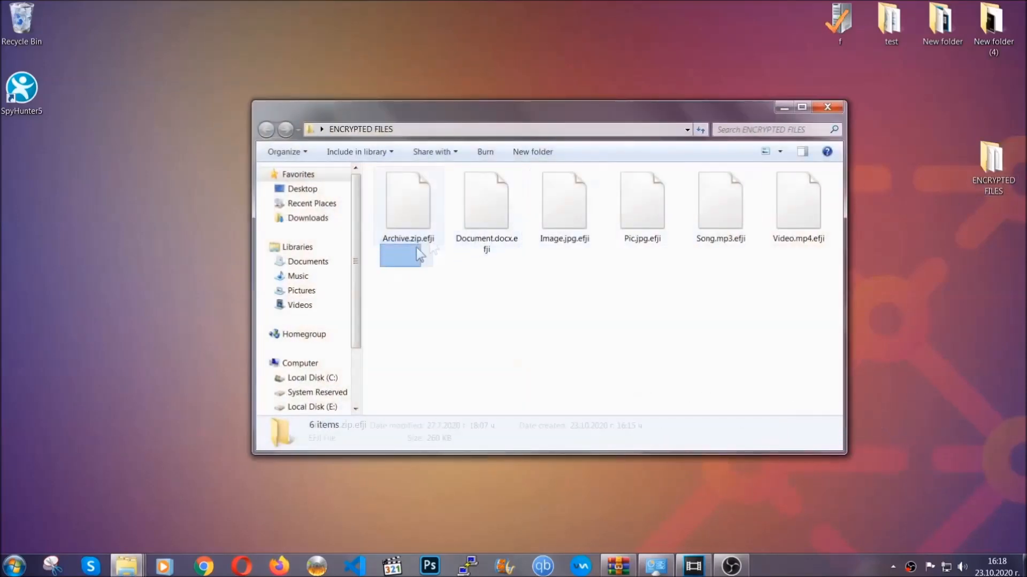
right_click(799, 203)
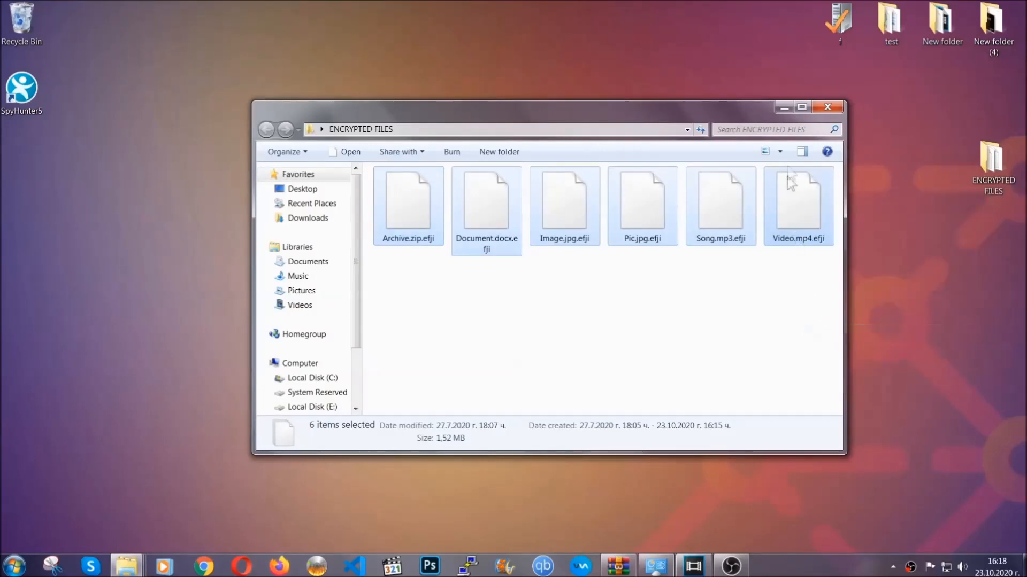
click(828, 107)
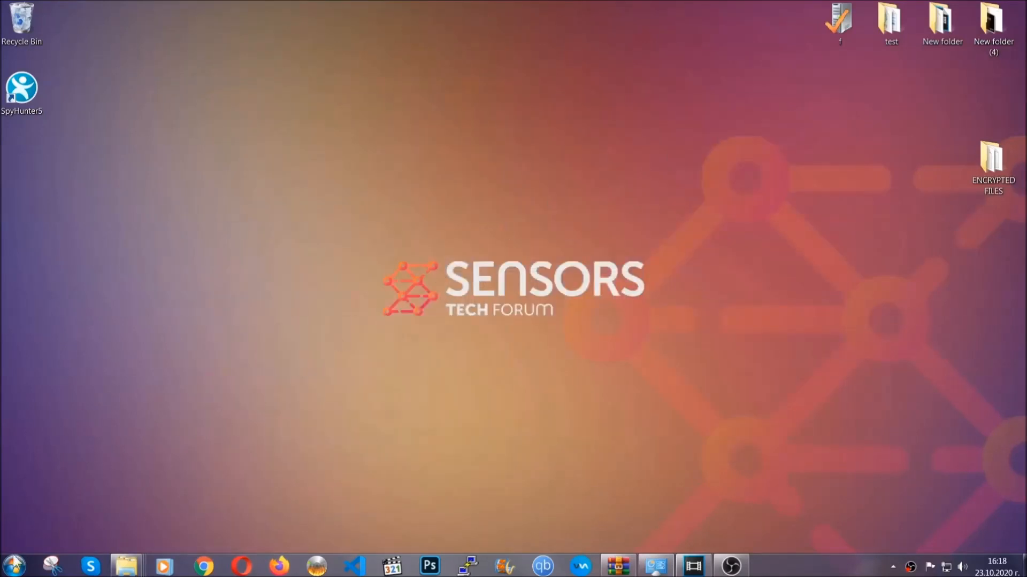
mouse_move(199, 406)
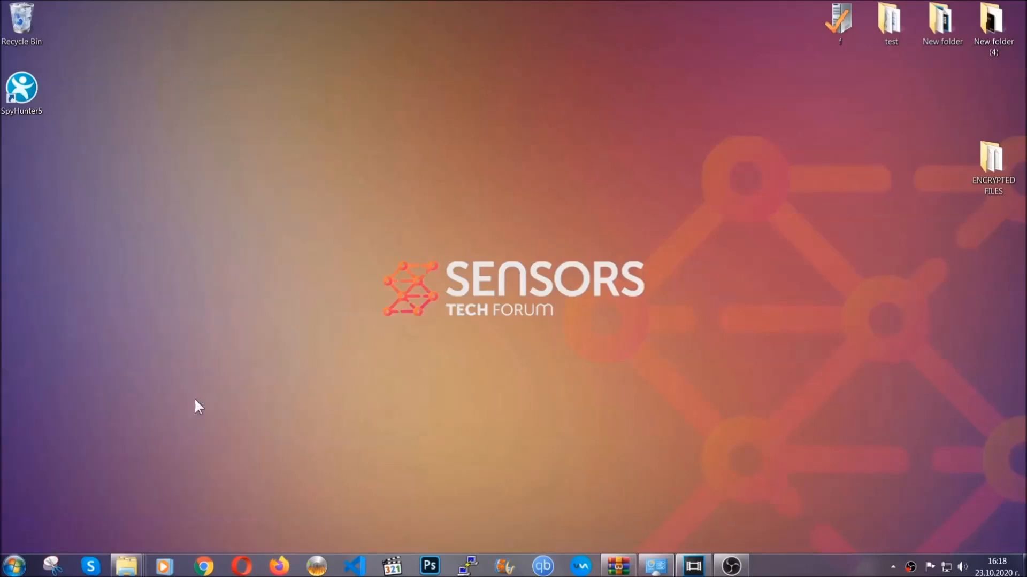
- Paste the copied files onto FLASH DRIVE (H:) and close the window
click(125, 566)
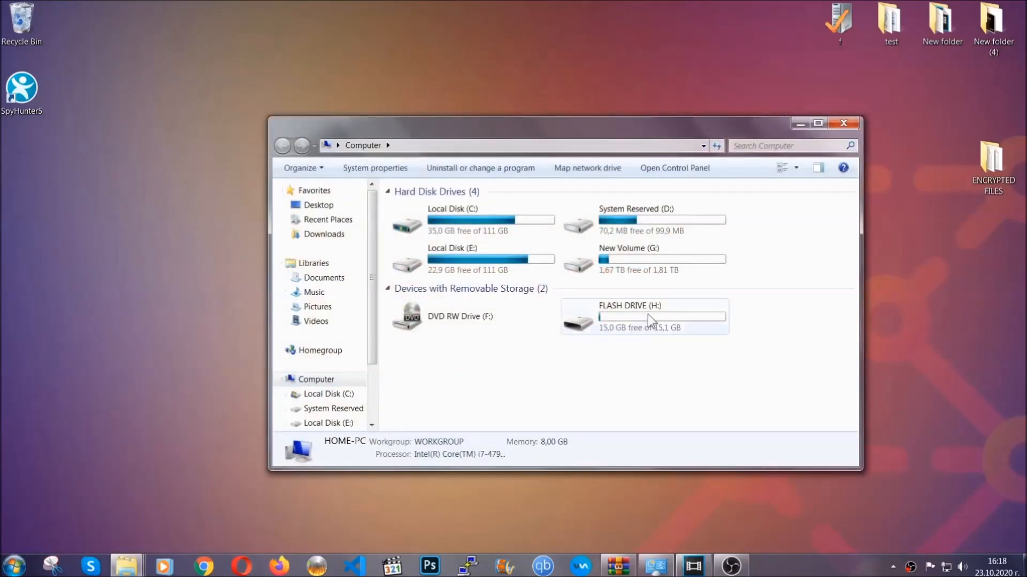
double_click(644, 318)
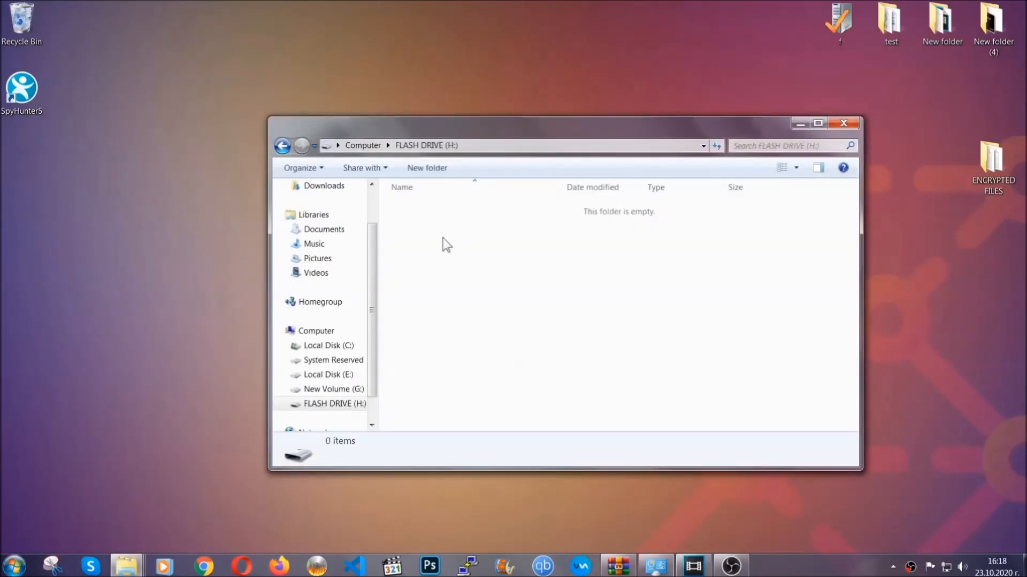
right_click(446, 244)
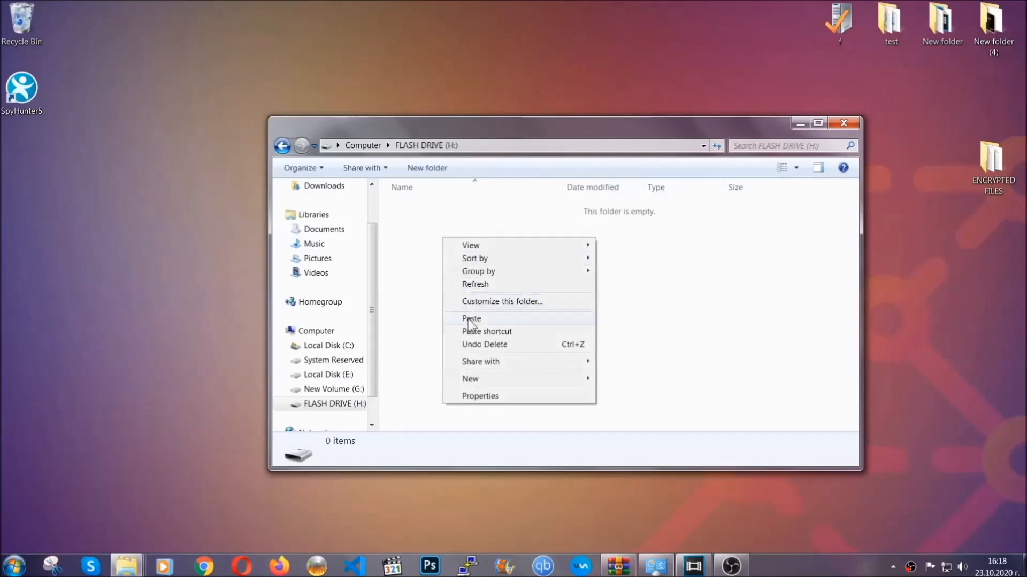
click(471, 319)
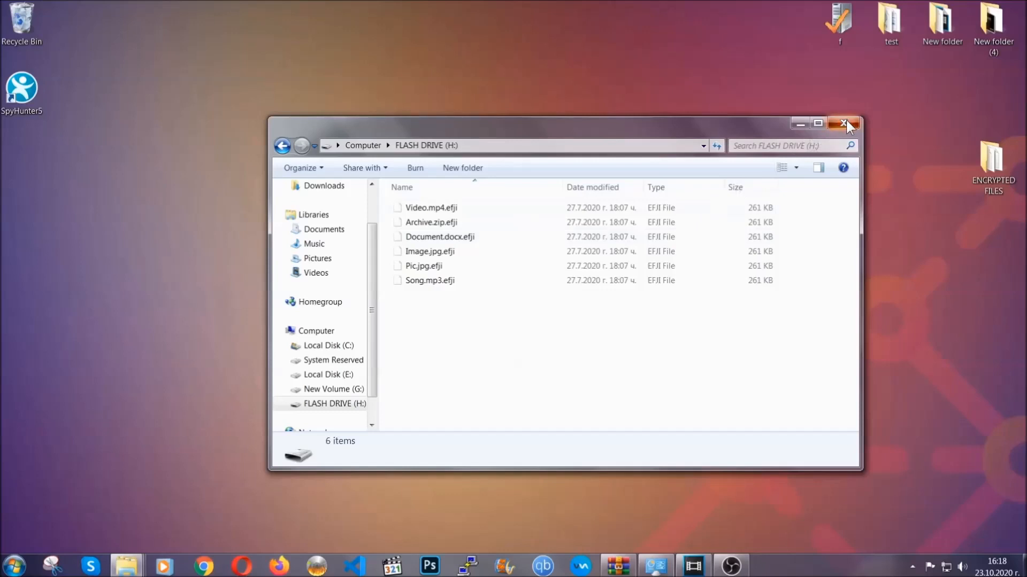
click(846, 123)
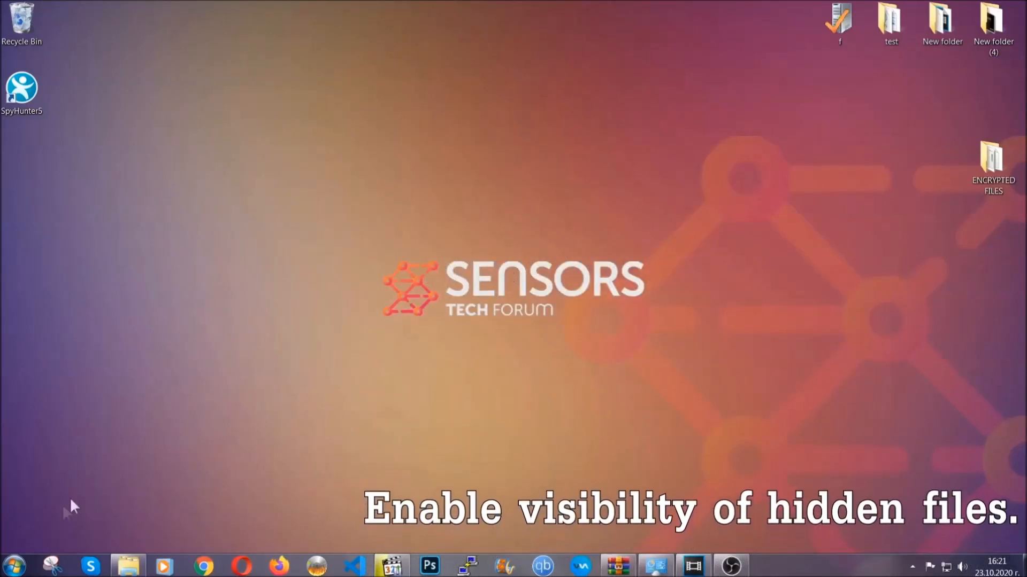
- Search 'show' from Start and enable 'Show hidden files, folders, and drives' in Folder Options
click(13, 564)
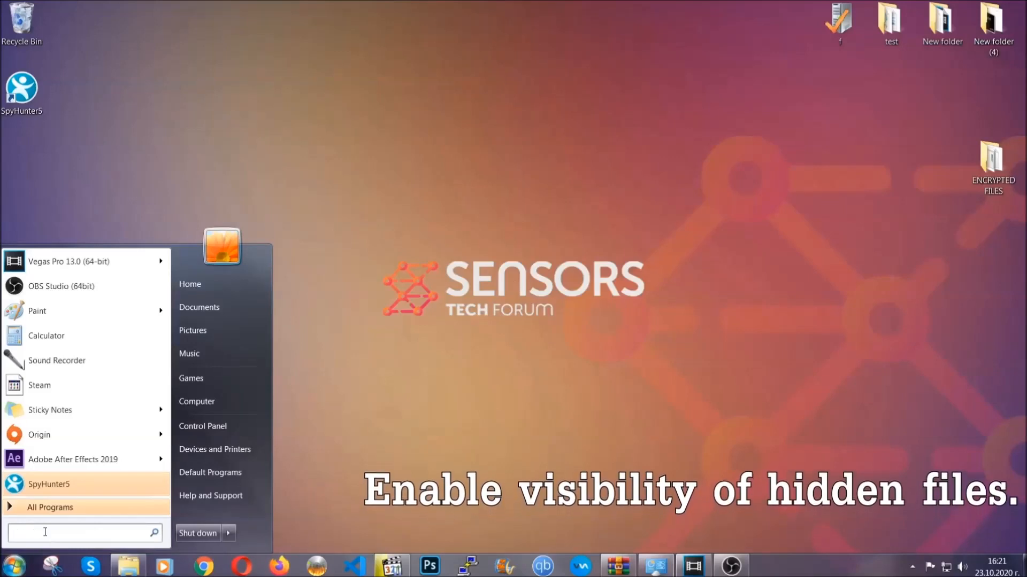
text(s)
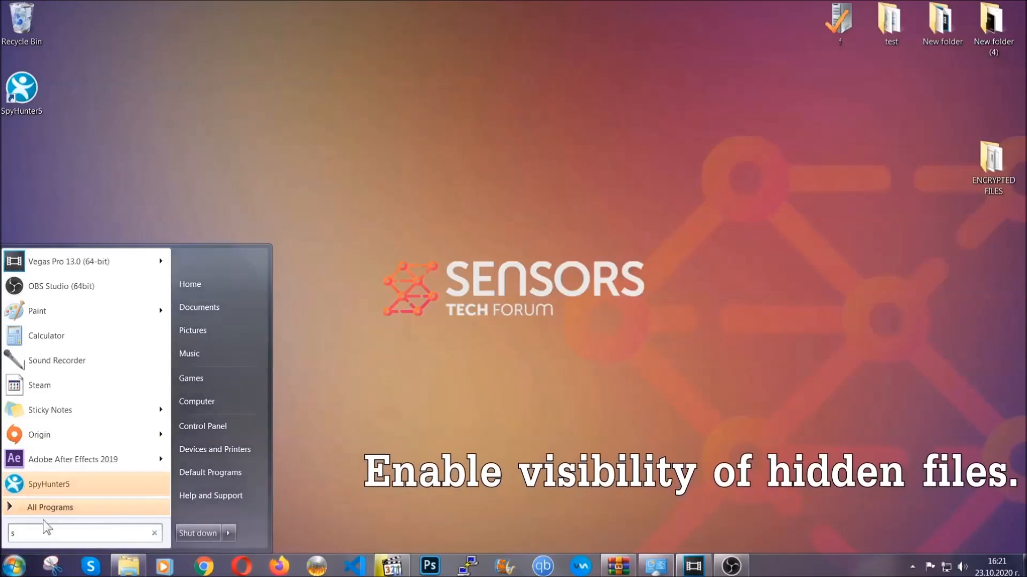
text(how hidden files and folders)
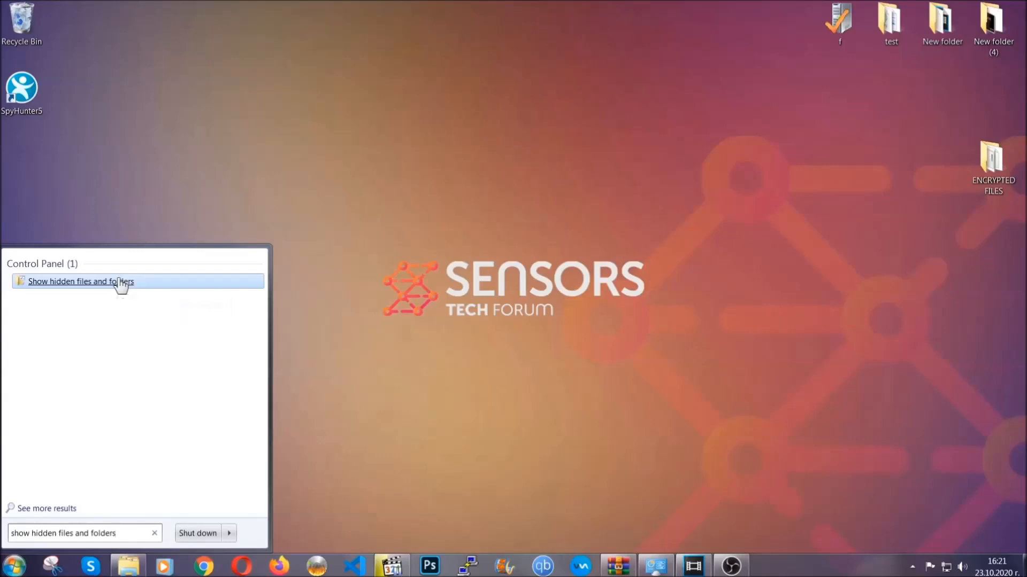
click(81, 281)
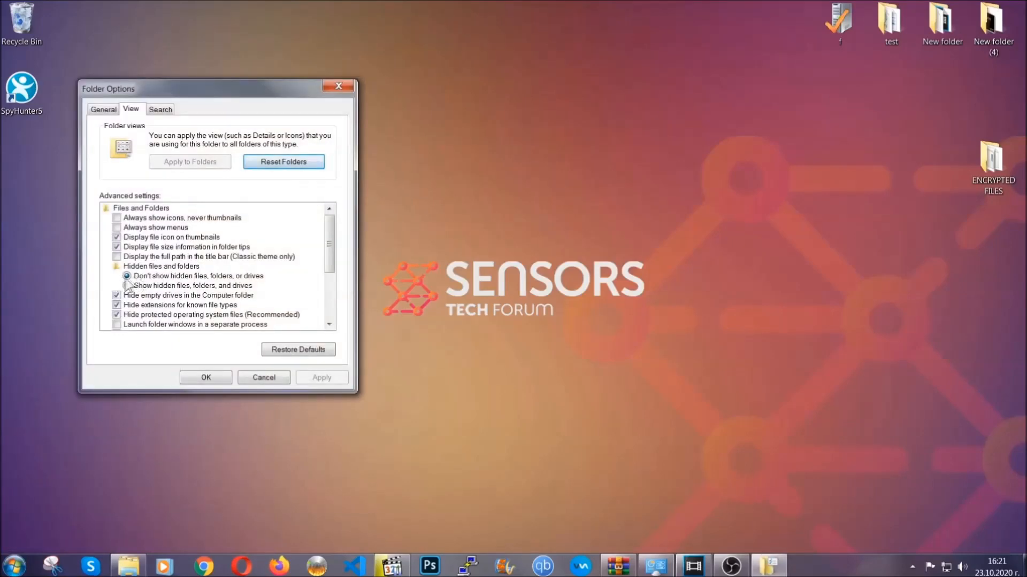
click(127, 286)
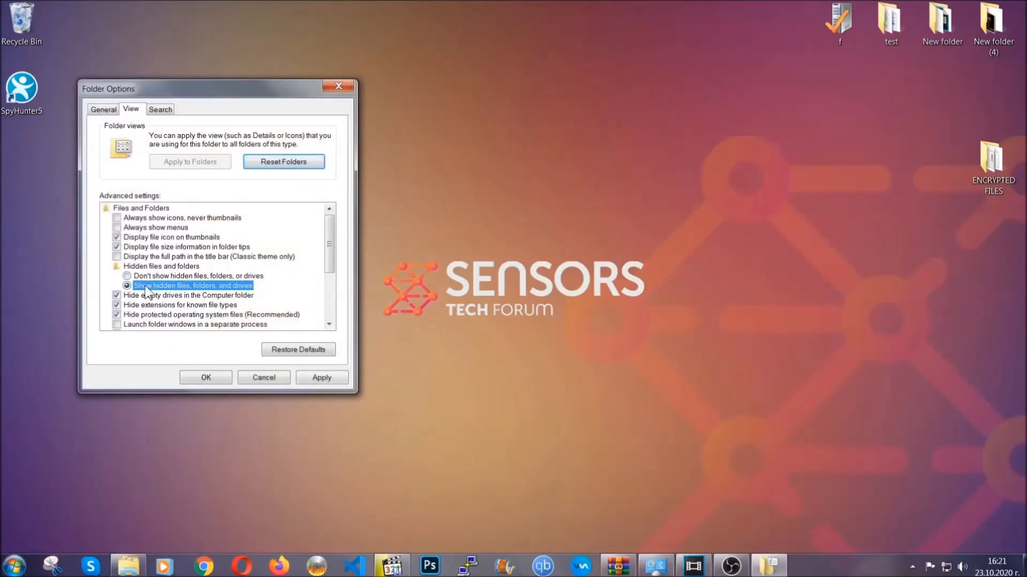
click(321, 377)
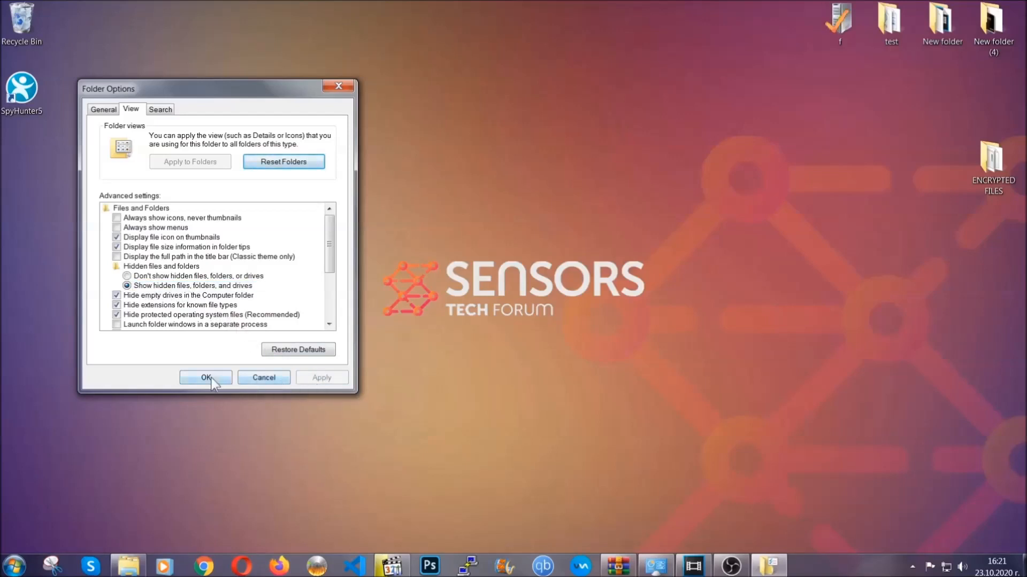
click(205, 377)
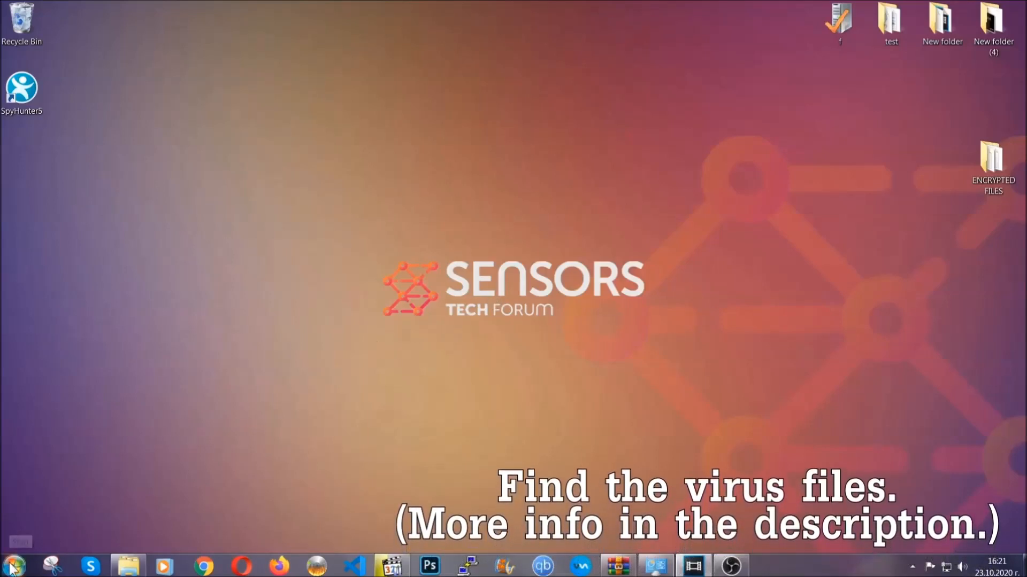
- Search Computer for 'fileextension:exe Example Virus Name'
click(11, 565)
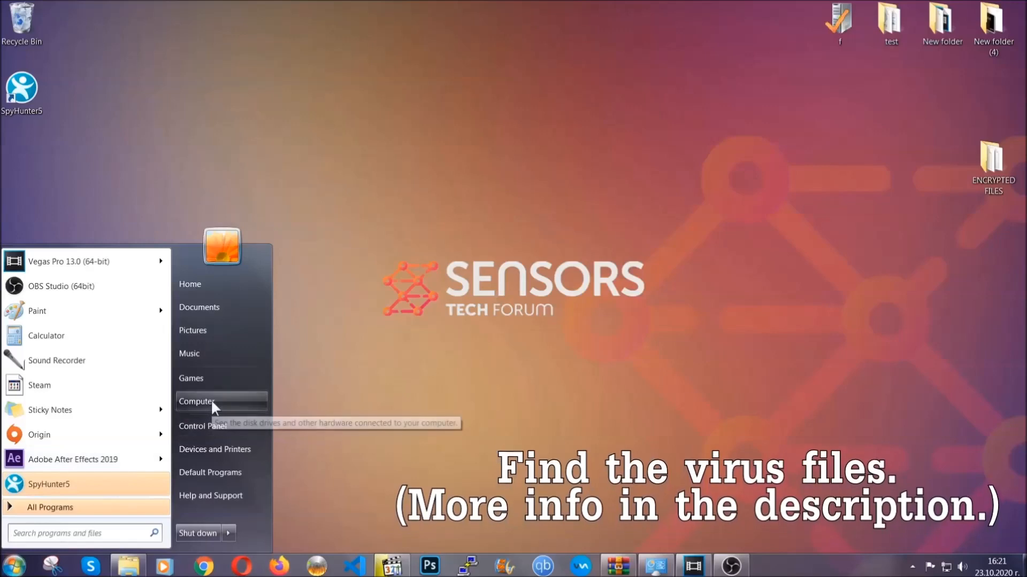
click(198, 402)
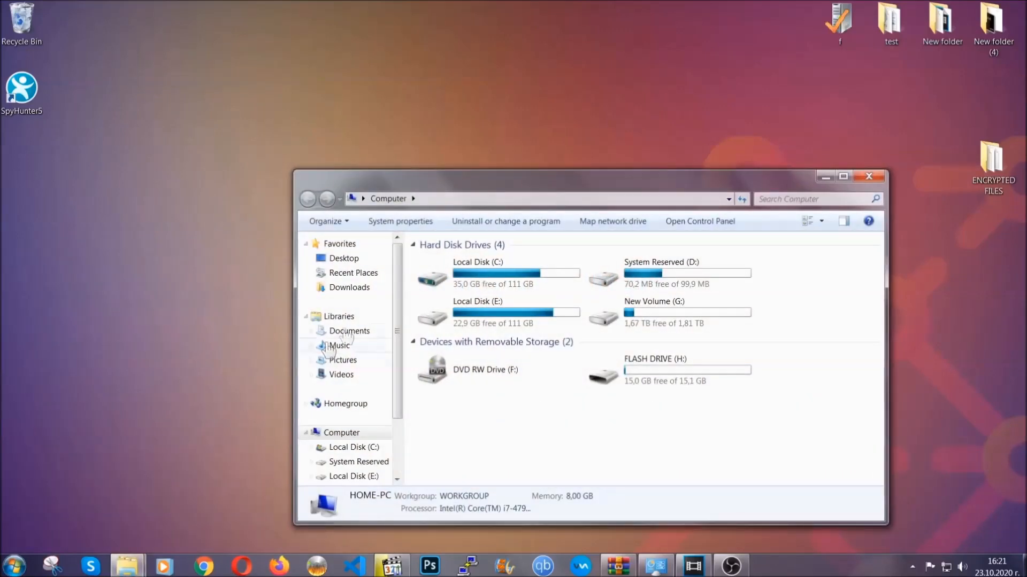
drag(589, 177, 491, 140)
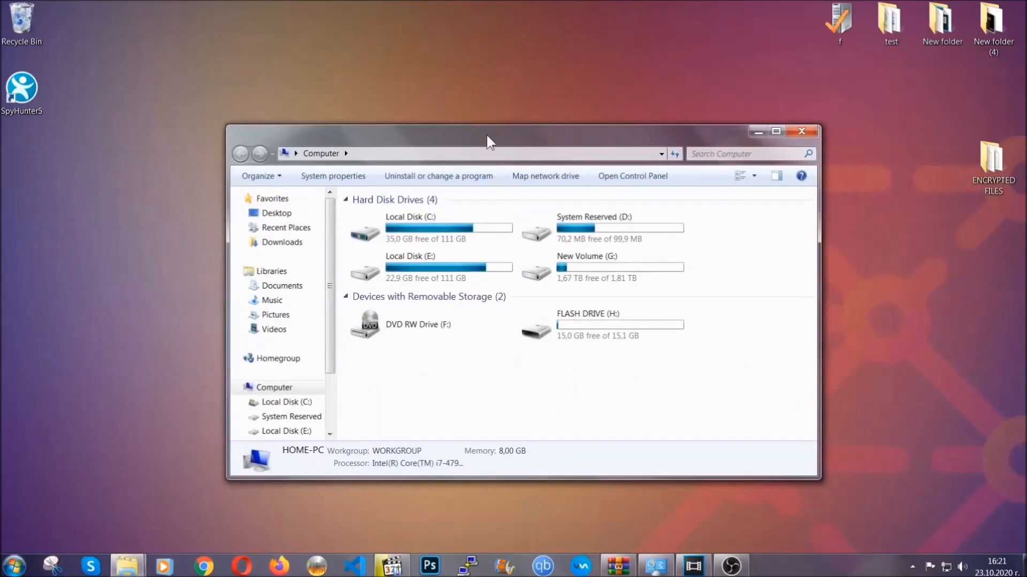
click(746, 153)
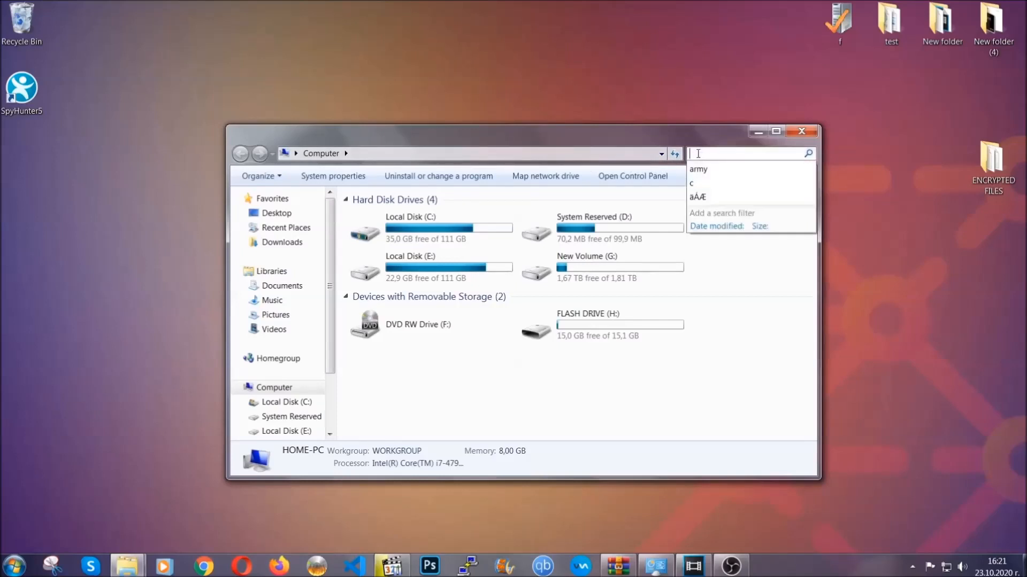
text(fileextension:exe)
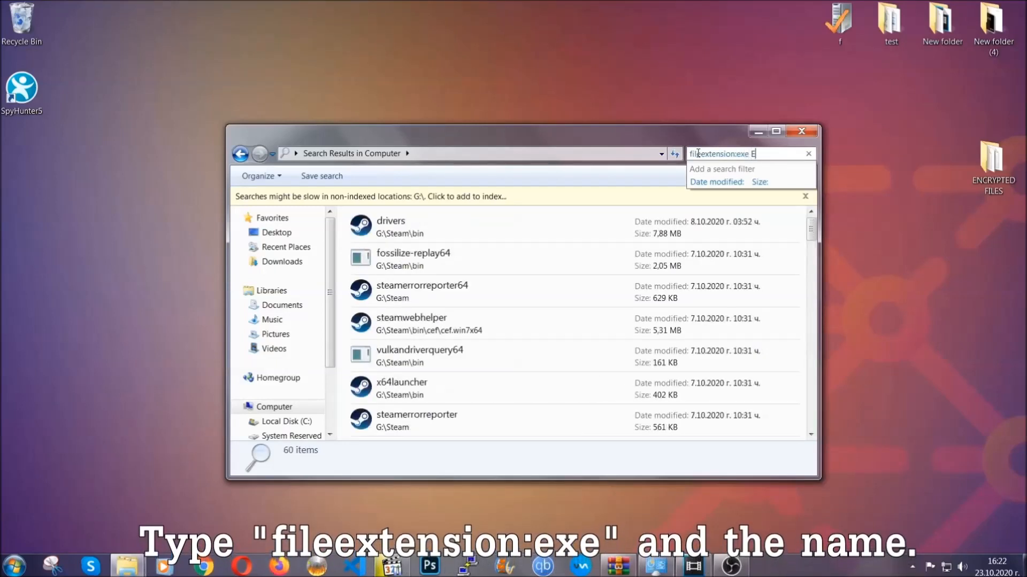
text(Example Virus Name)
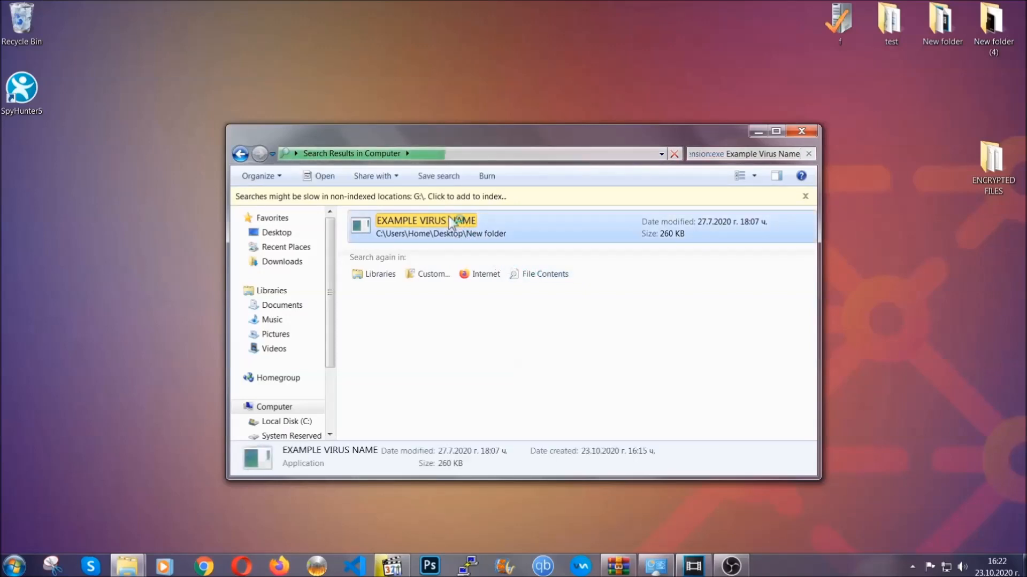
- Delete the EXAMPLE VIRUS NAME executable to the Recycle Bin and close the search window
right_click(451, 221)
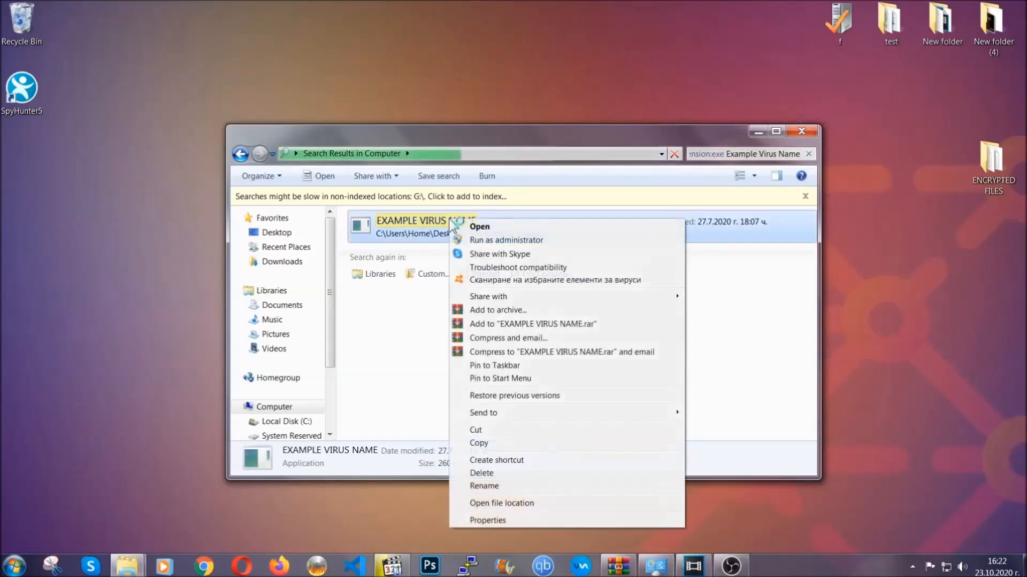
mouse_move(483, 473)
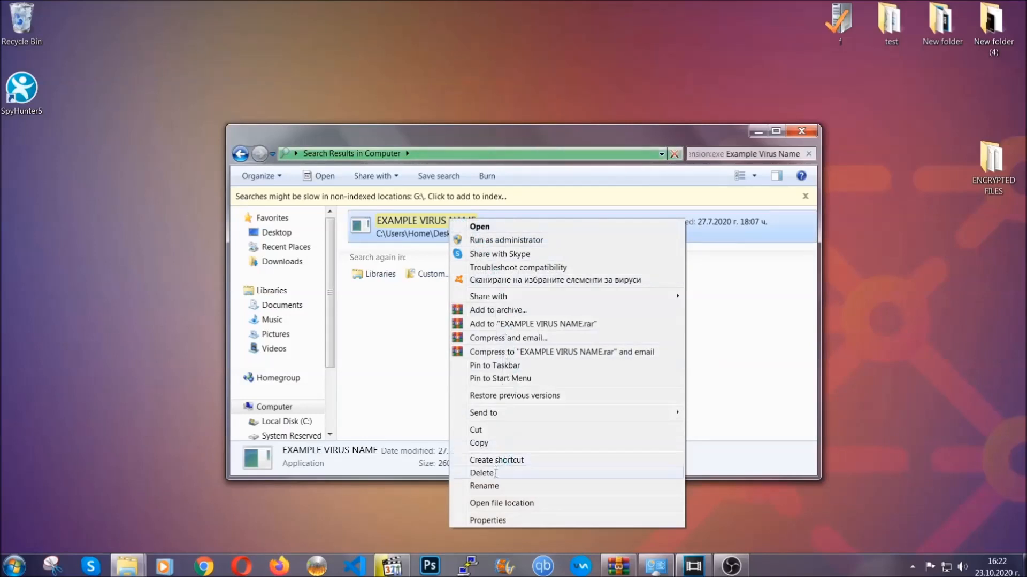
click(482, 473)
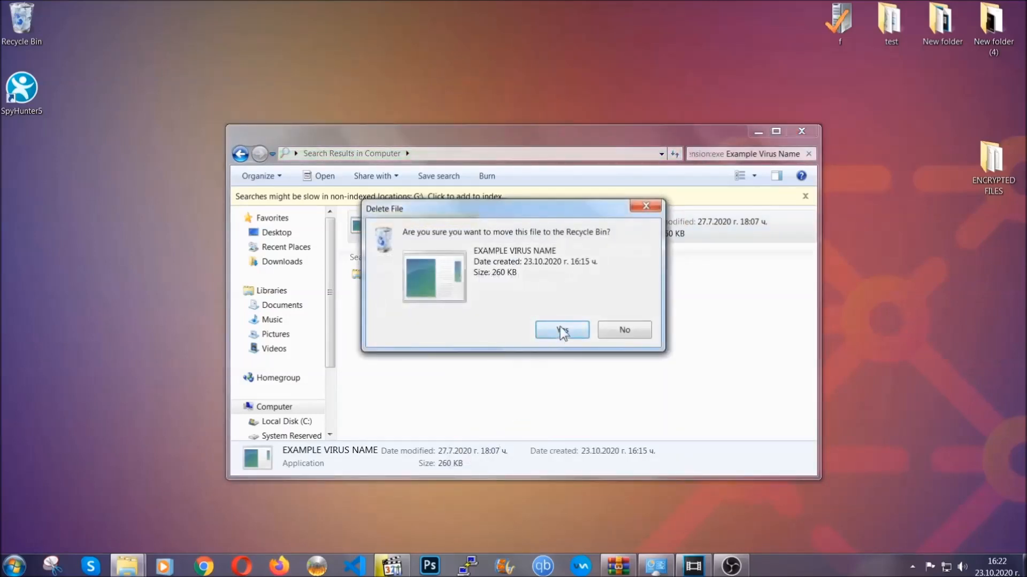
click(561, 329)
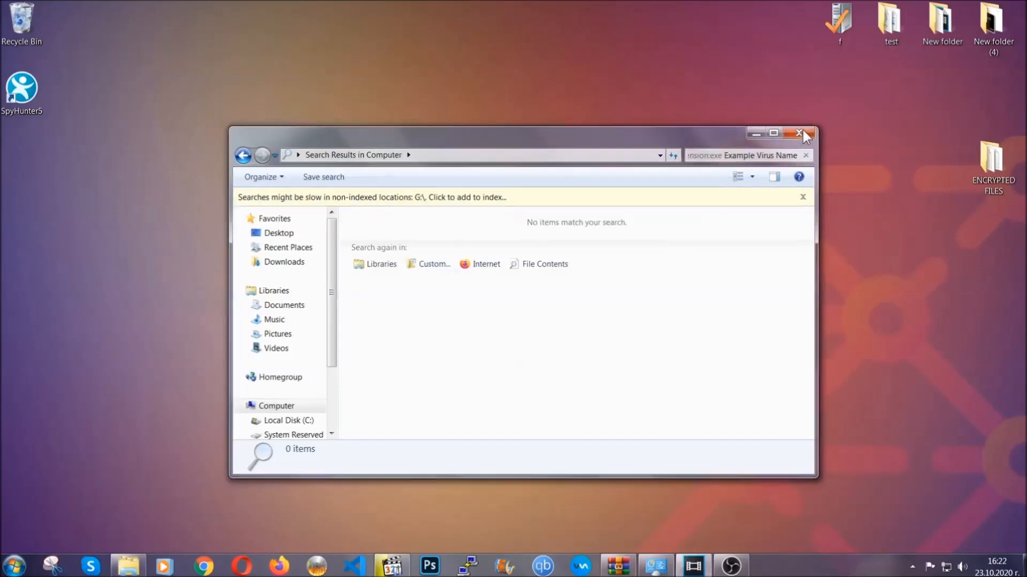
click(802, 133)
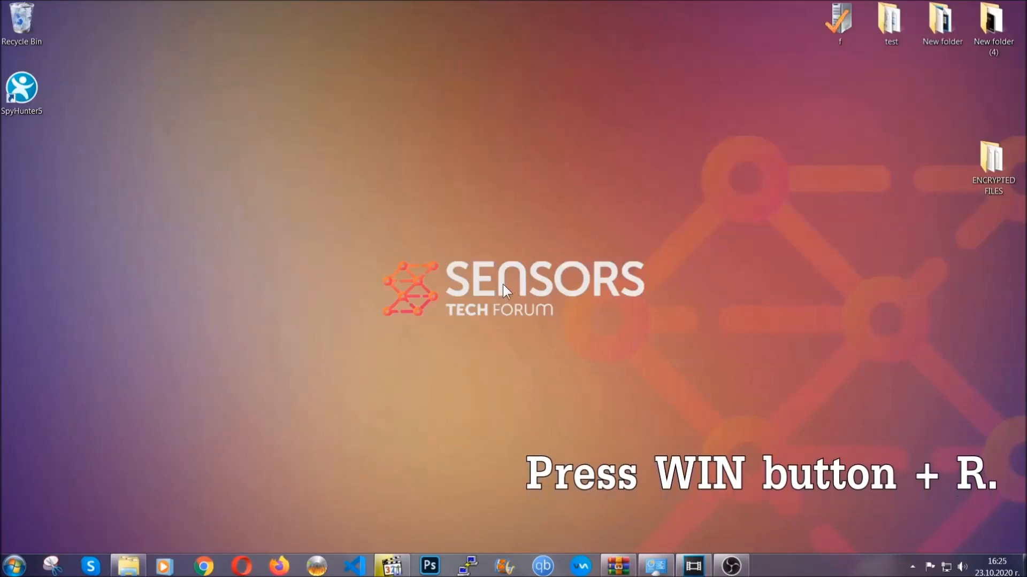
key(win+r)
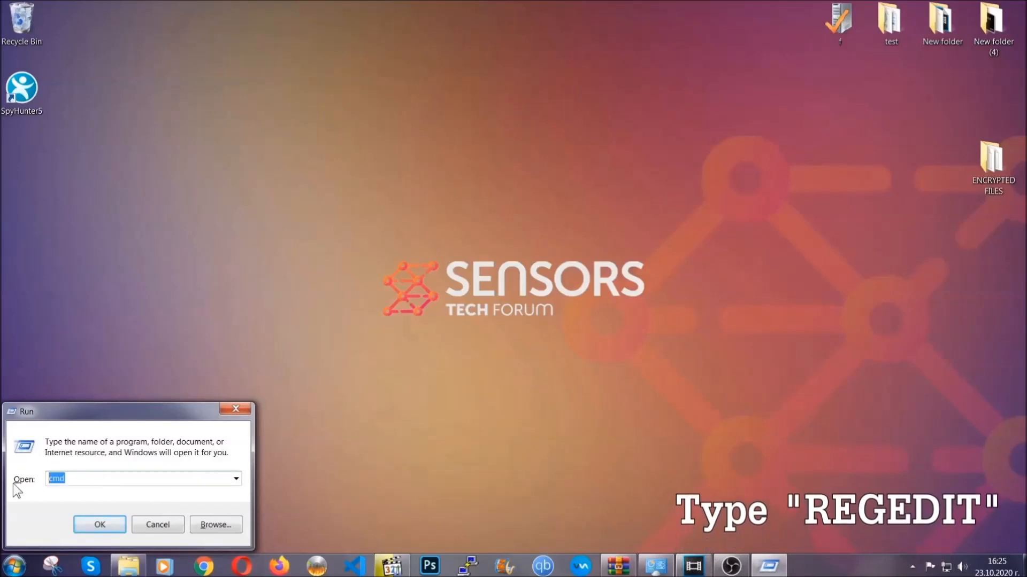
- Run REGEDIT from the Run box
text(REGEDIT)
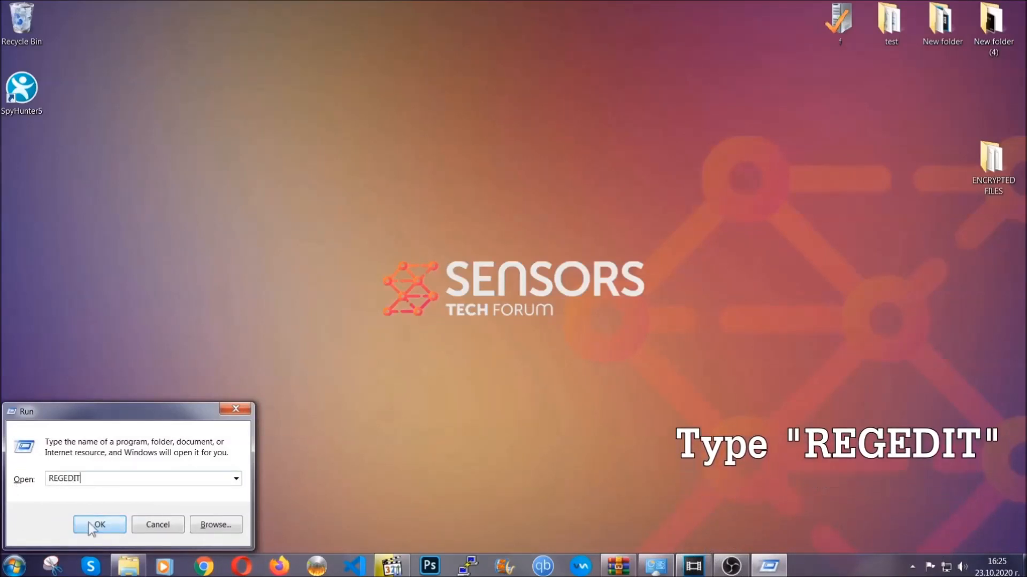
click(99, 524)
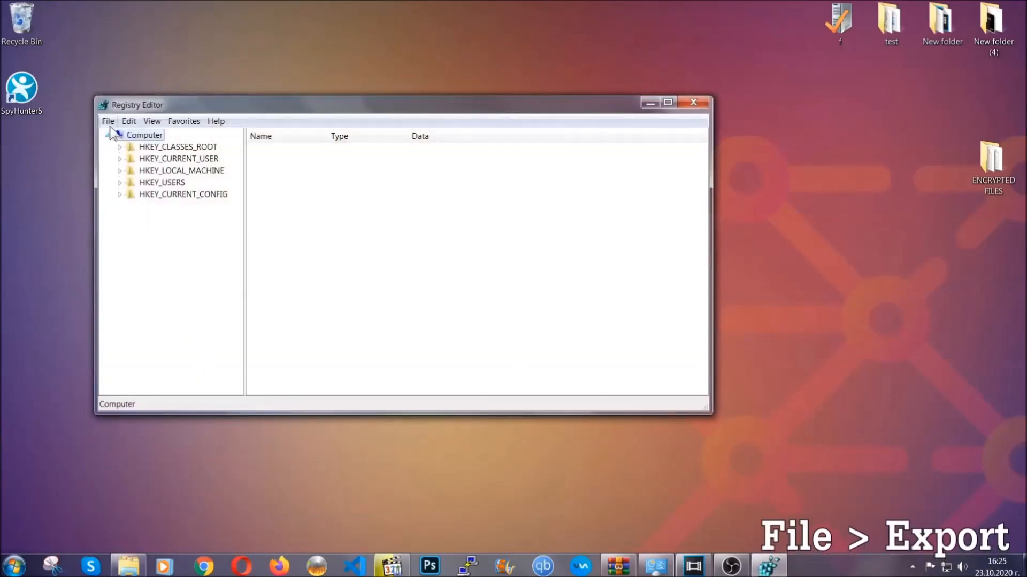
- Export the registry to the Desktop with the file name BACKUP
click(108, 121)
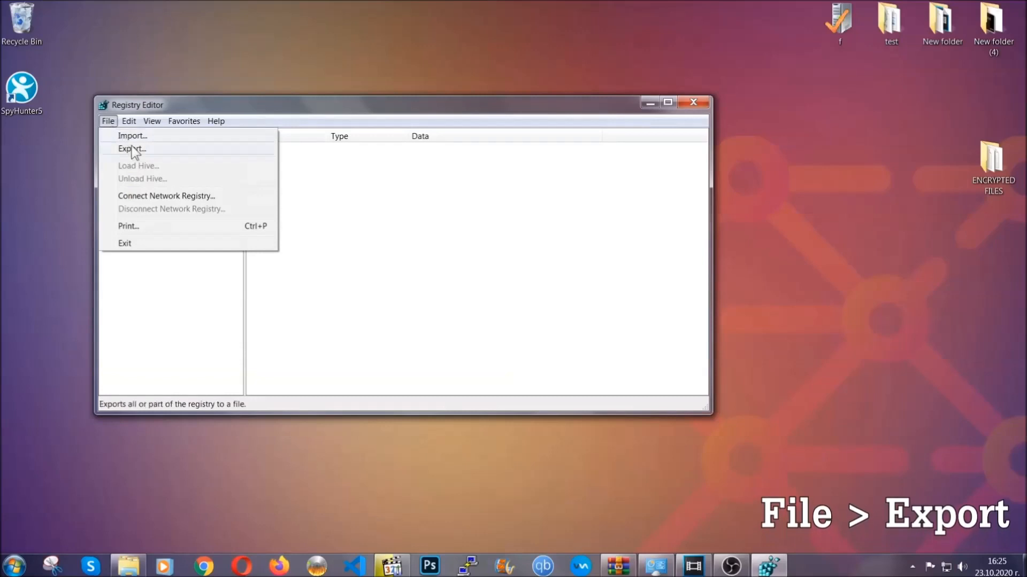
click(132, 149)
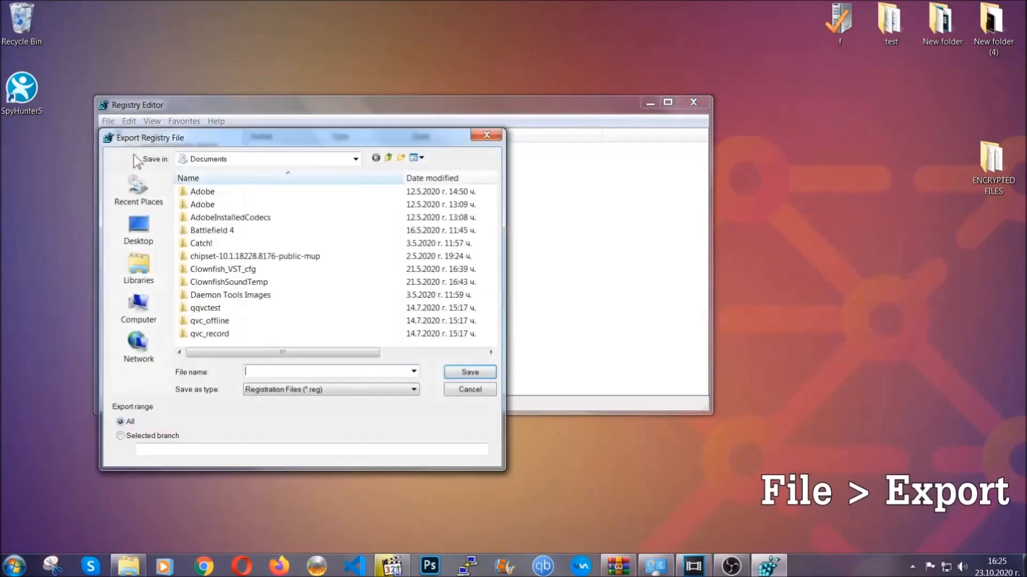
click(138, 229)
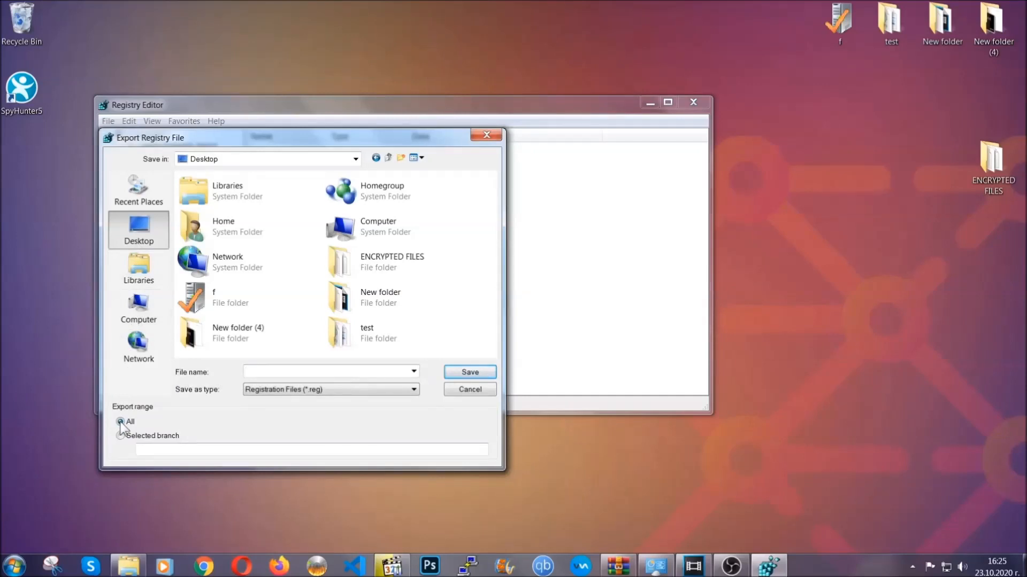
click(327, 371)
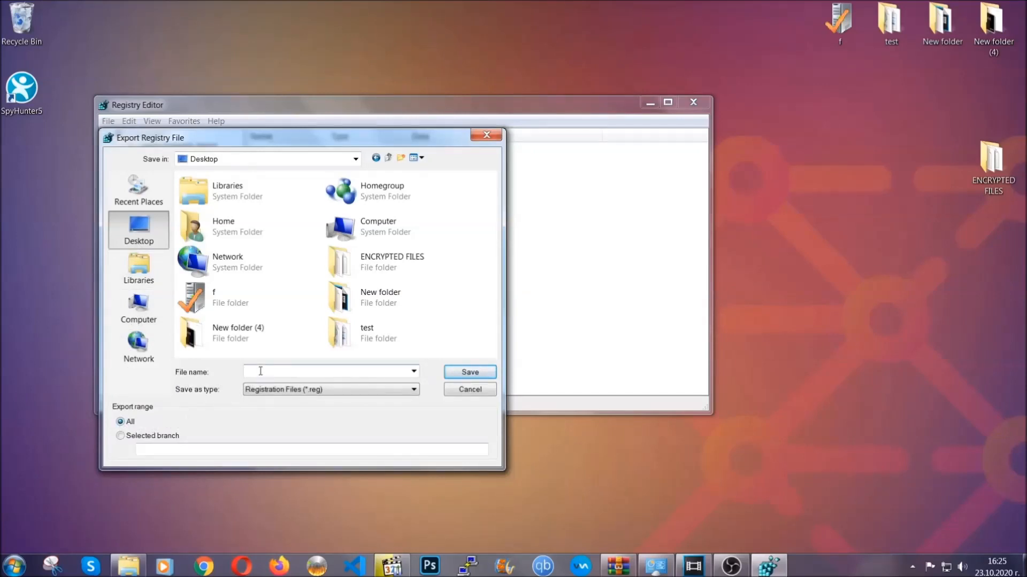
text(BACKUP)
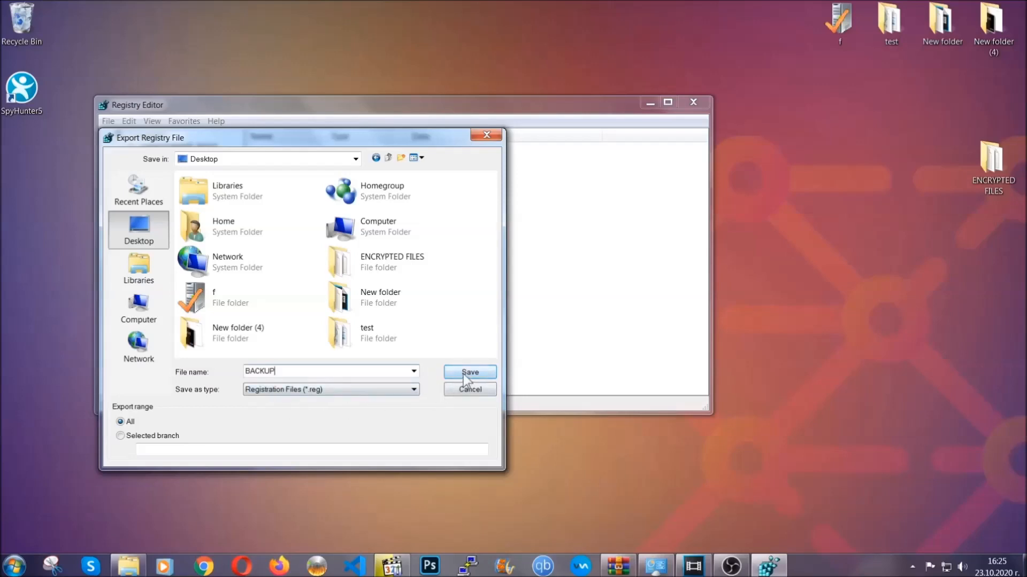
click(469, 372)
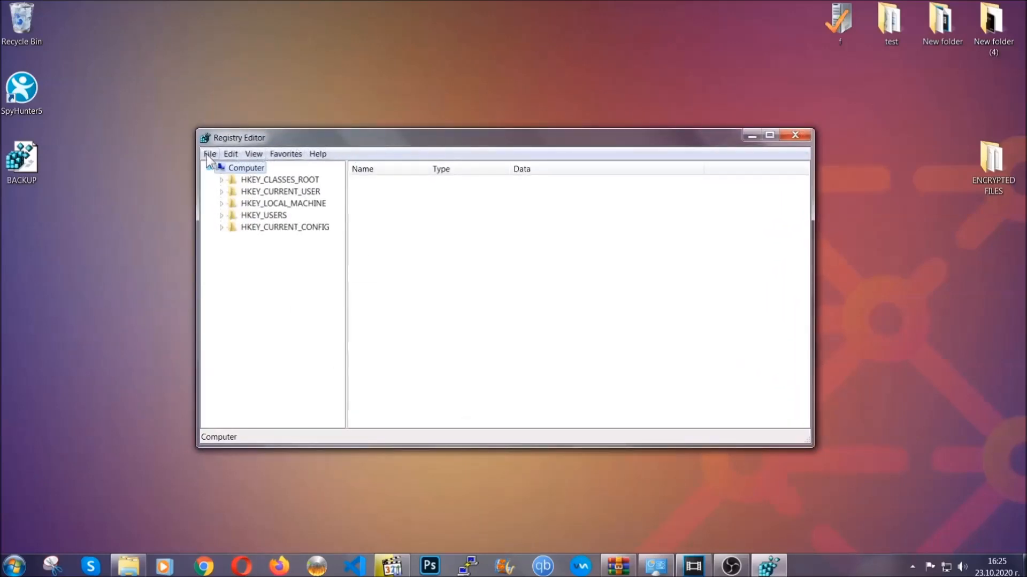
- Use Find to search the registry for 'RunOnce' under HKCU CurrentVersion
click(209, 154)
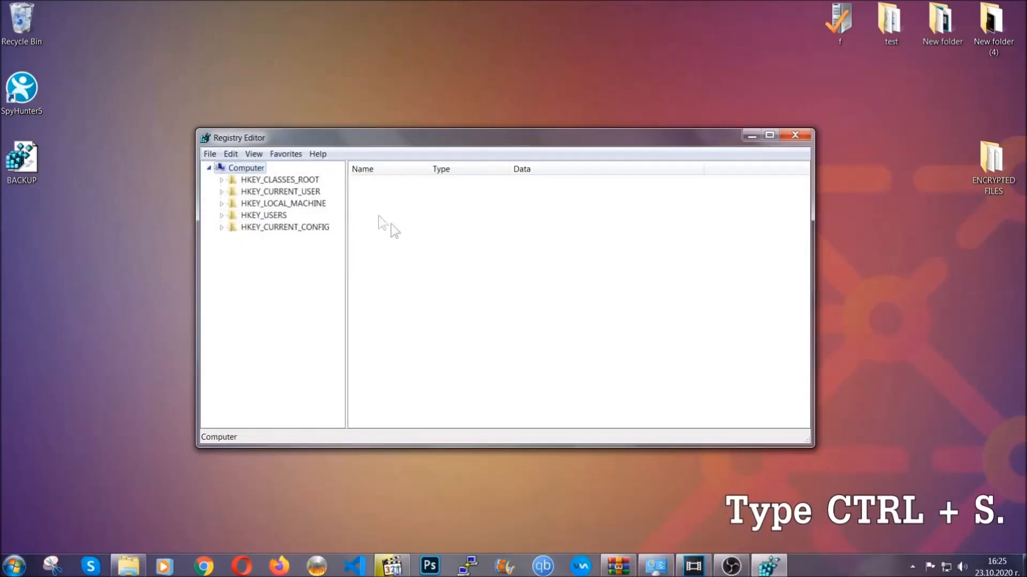
mouse_move(494, 283)
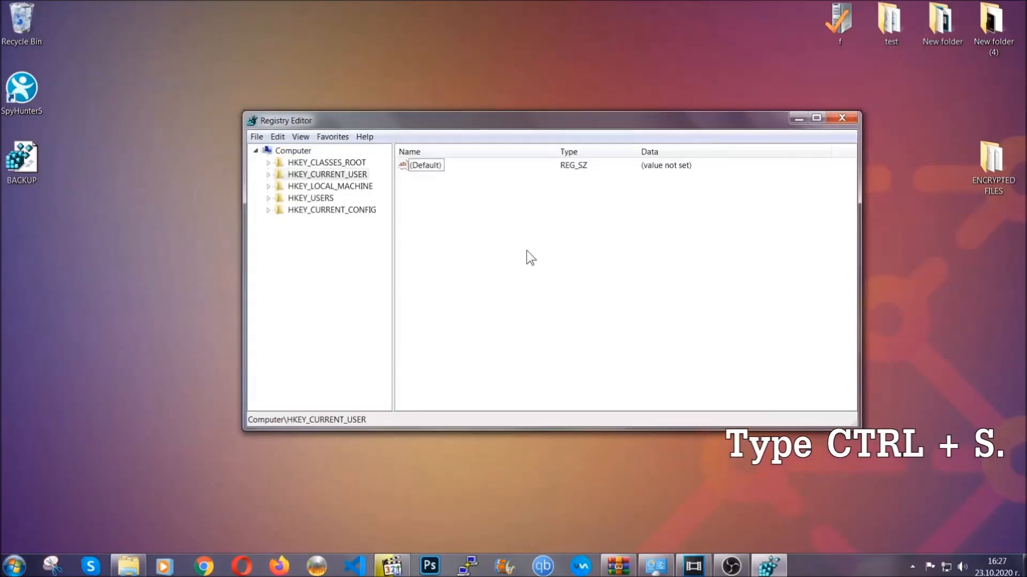
key(ctrl+f)
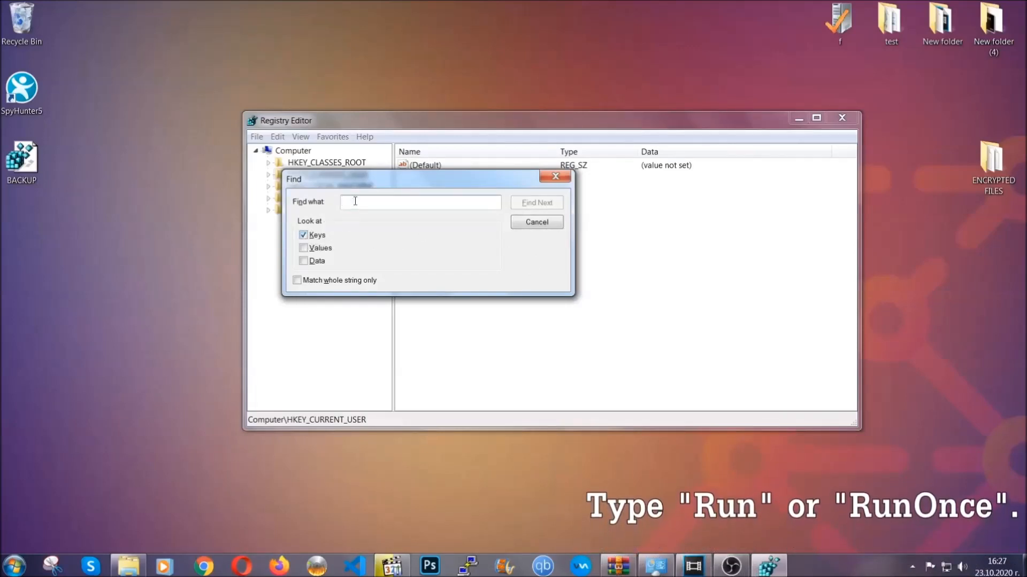
text(RunOnce)
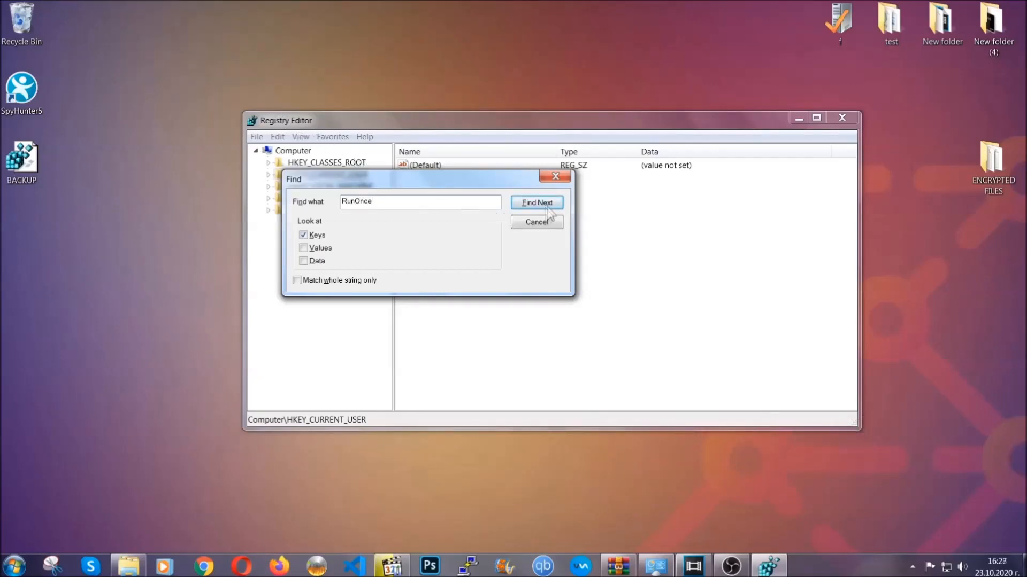
click(536, 202)
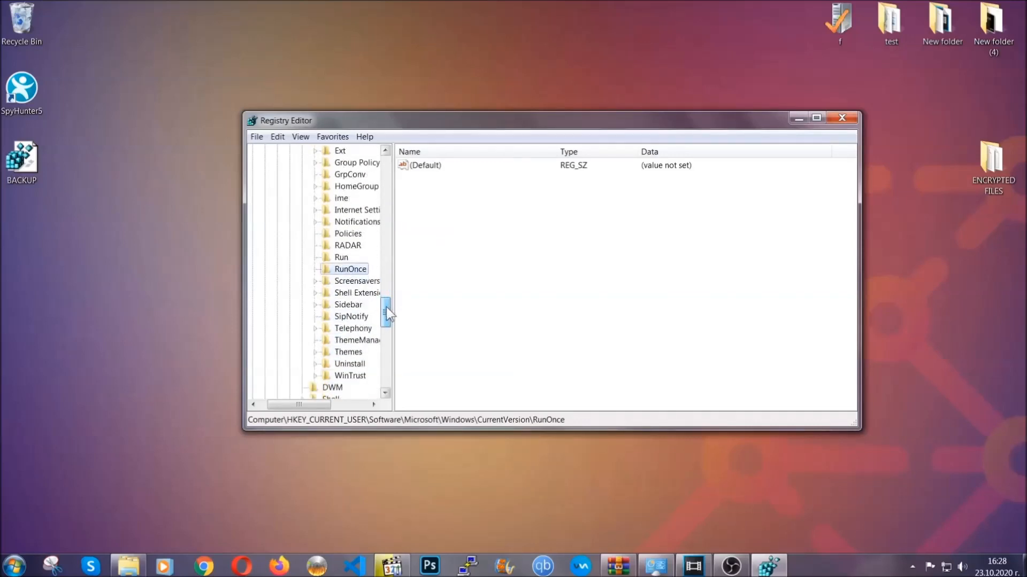
- Delete THE VIRUS value, confirm Yes, and close Registry Editor
click(341, 257)
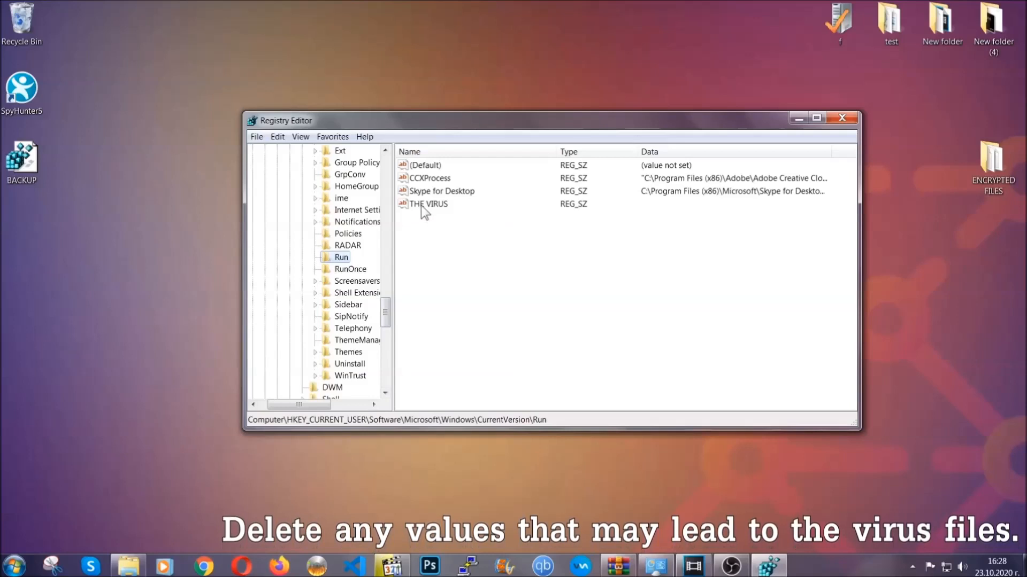
right_click(429, 203)
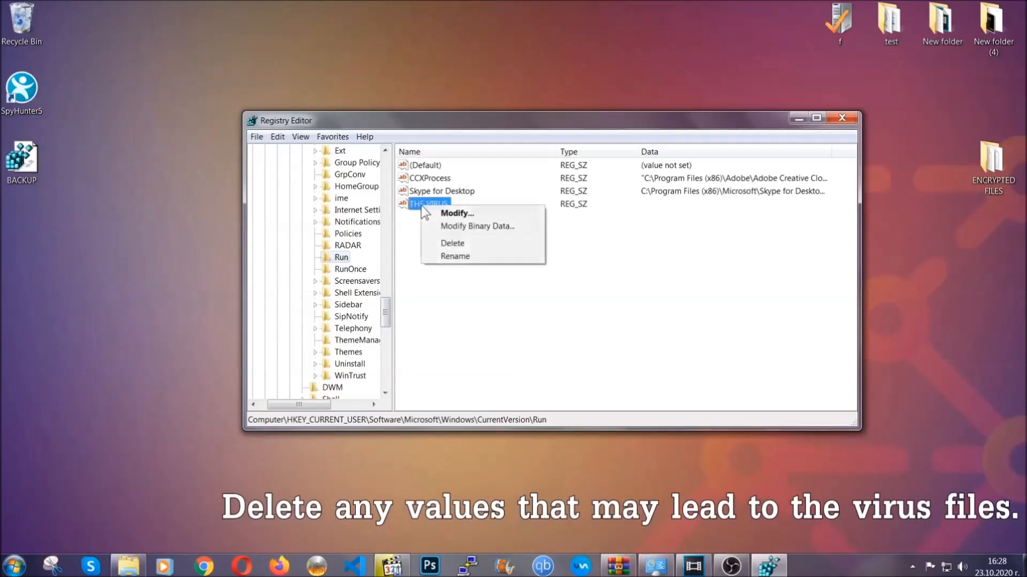
click(452, 243)
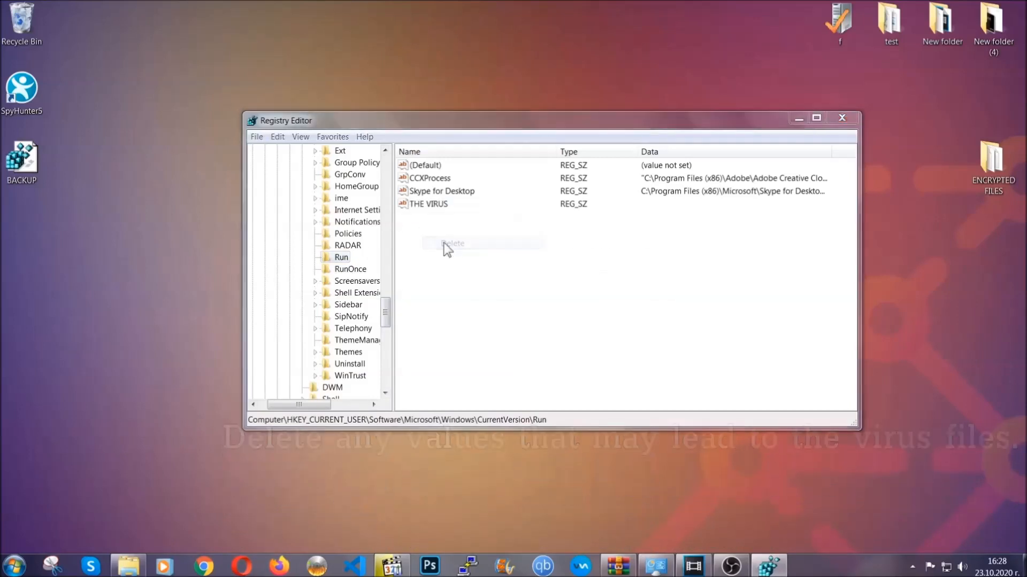
click(452, 244)
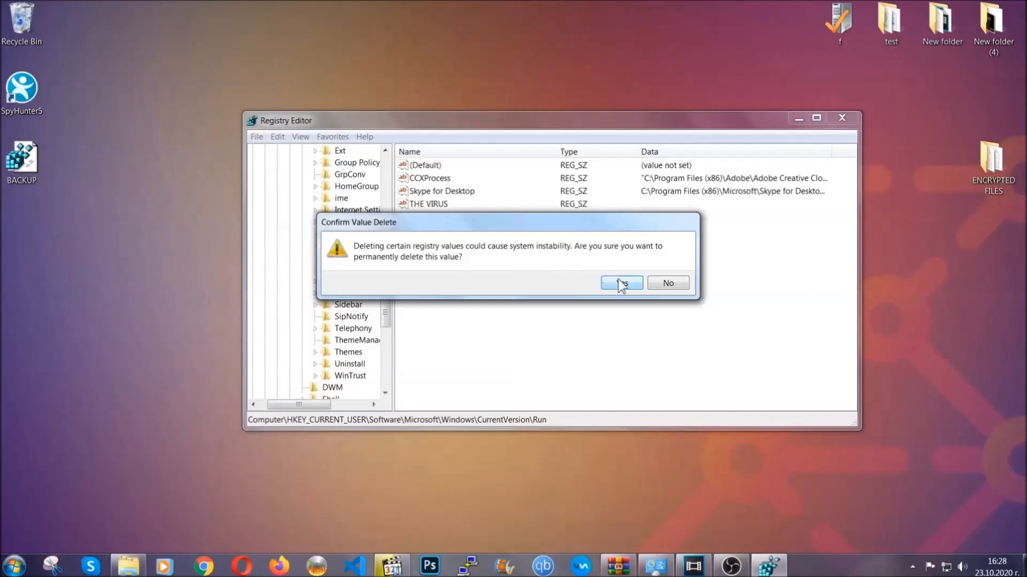
click(620, 282)
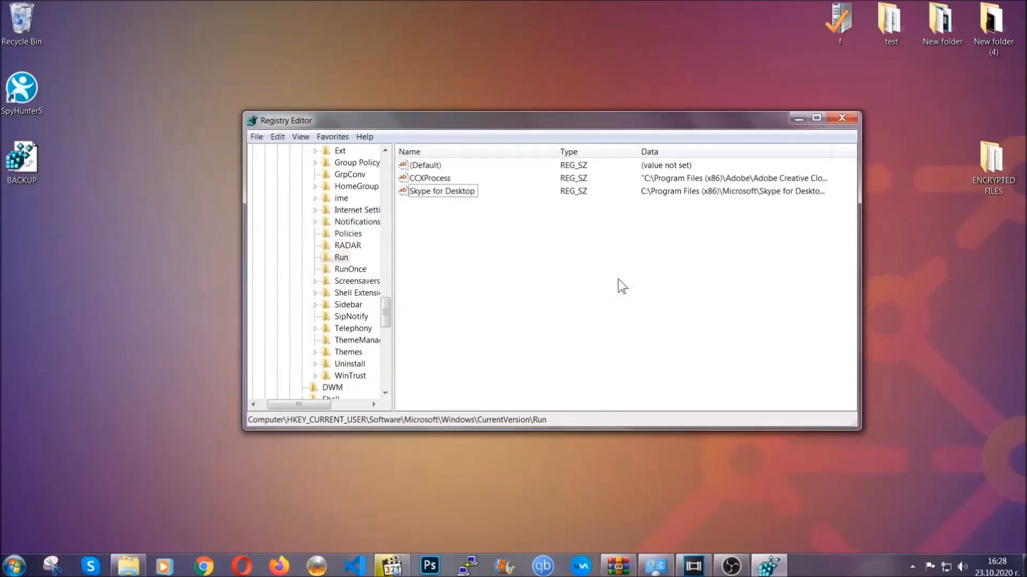
mouse_move(843, 118)
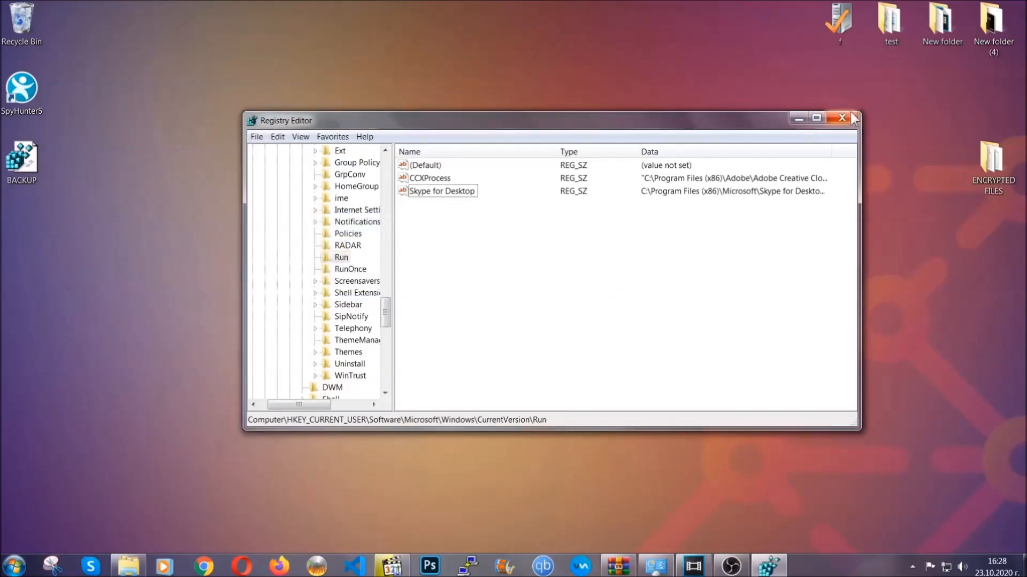
click(842, 118)
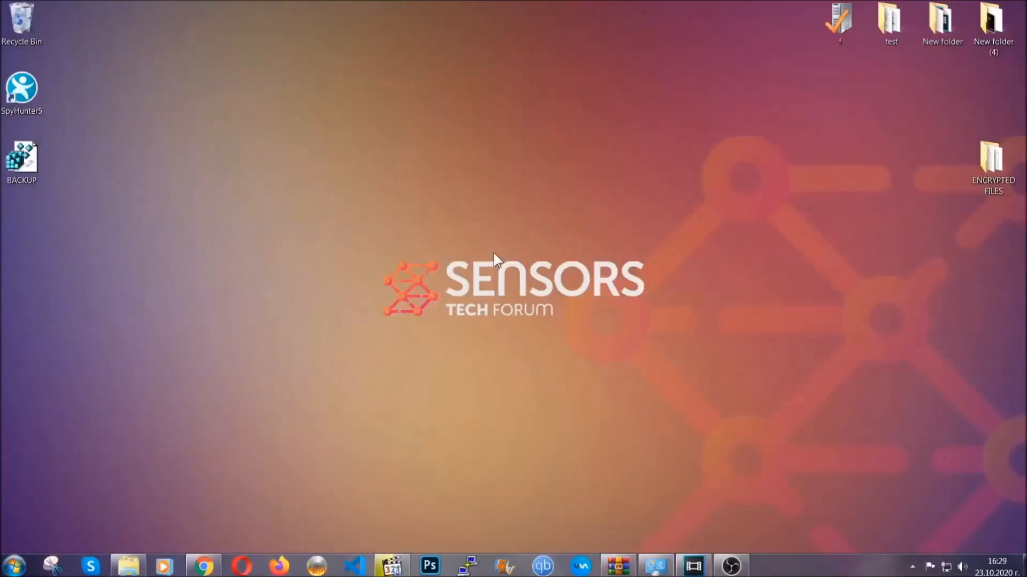
mouse_move(308, 402)
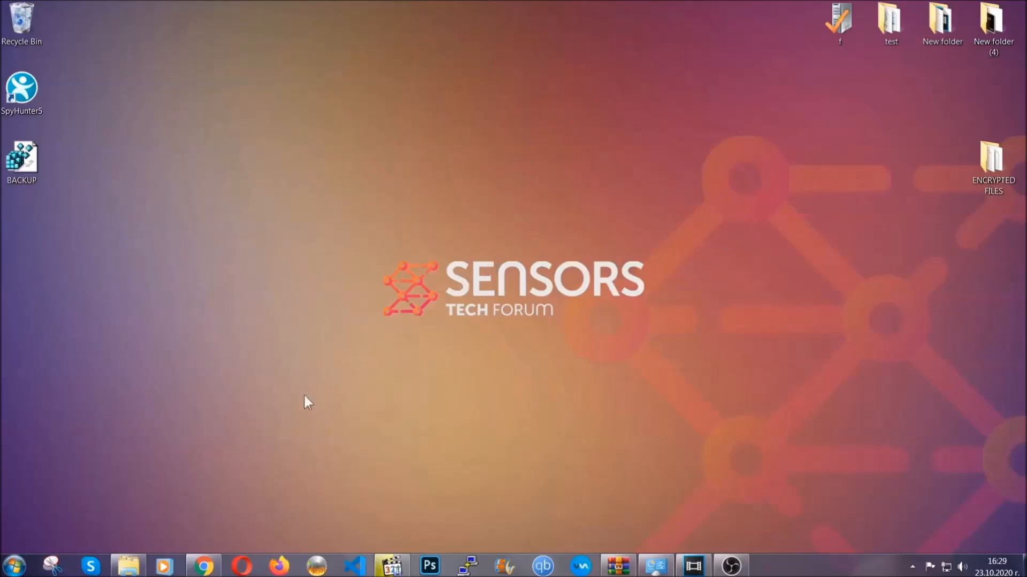
click(204, 565)
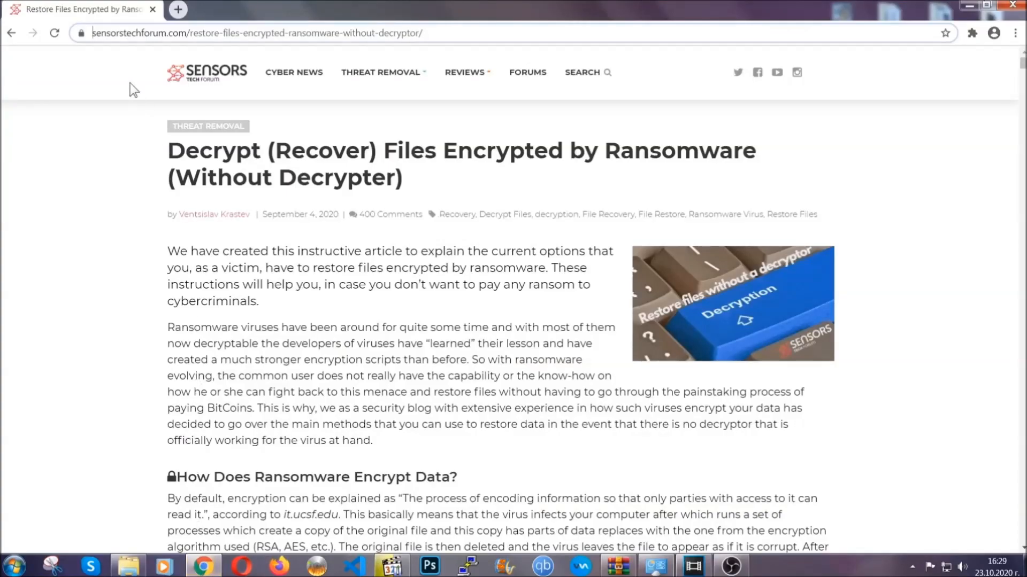
- Select the recovery article's URL, scroll to the six methods, and expand Method 2 (Windows Backup)
click(259, 32)
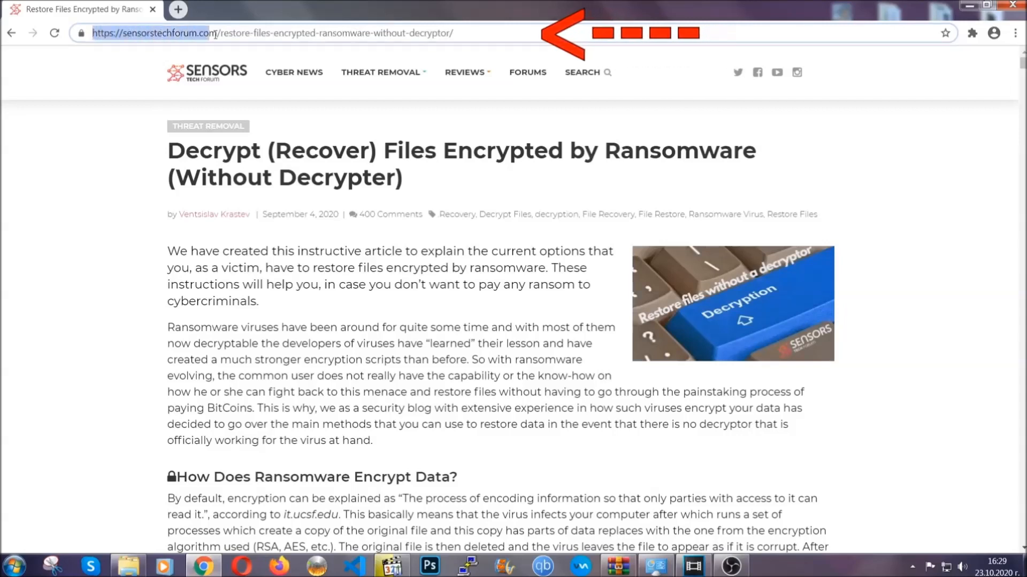
click(275, 33)
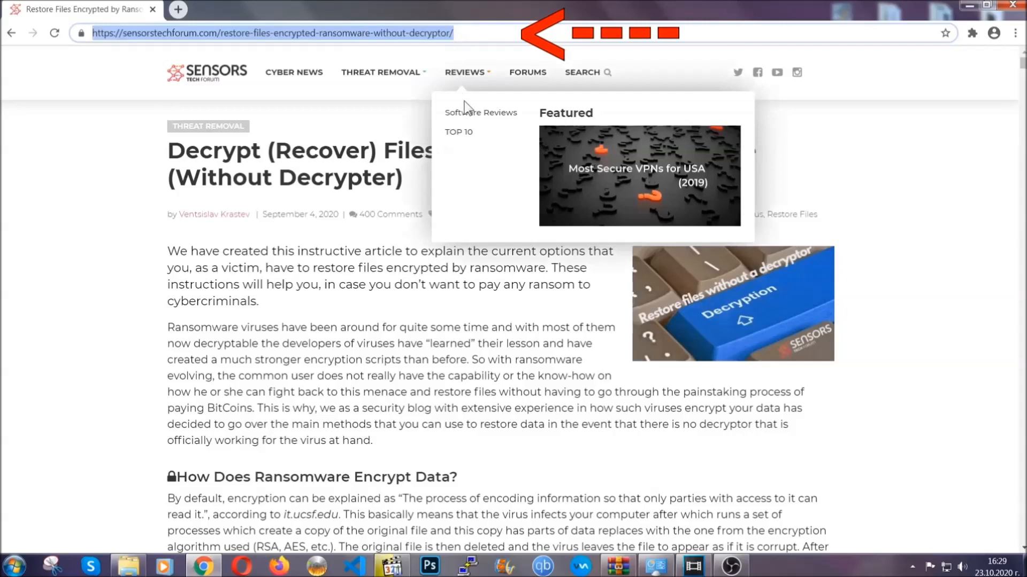
scroll(down, 3)
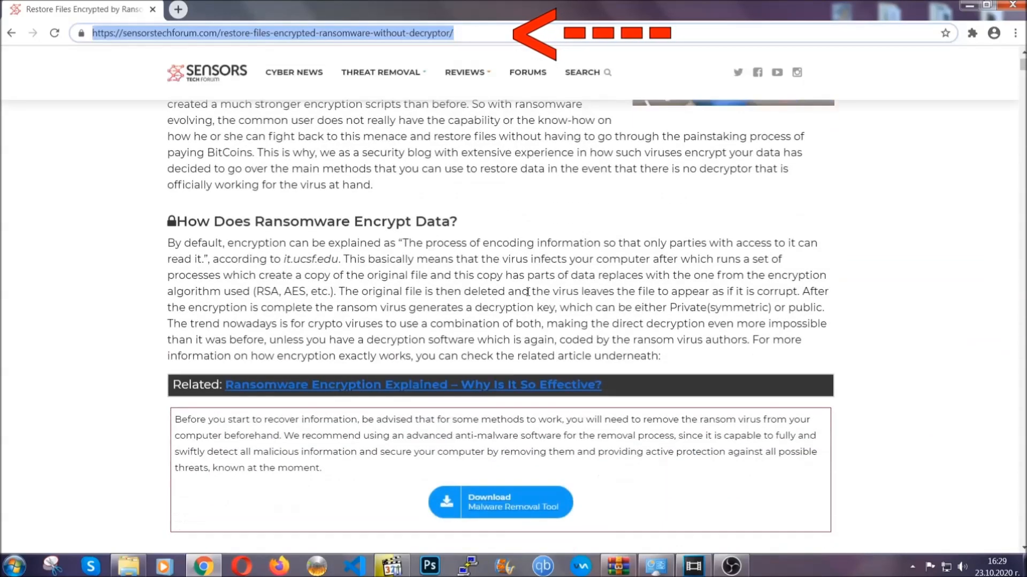
scroll(down, 3)
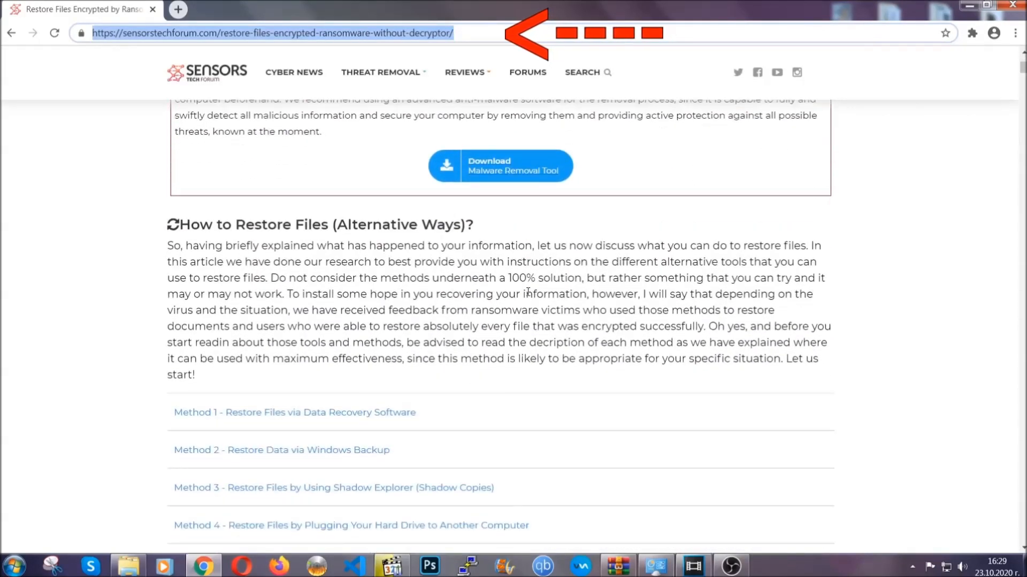
scroll(down, 3)
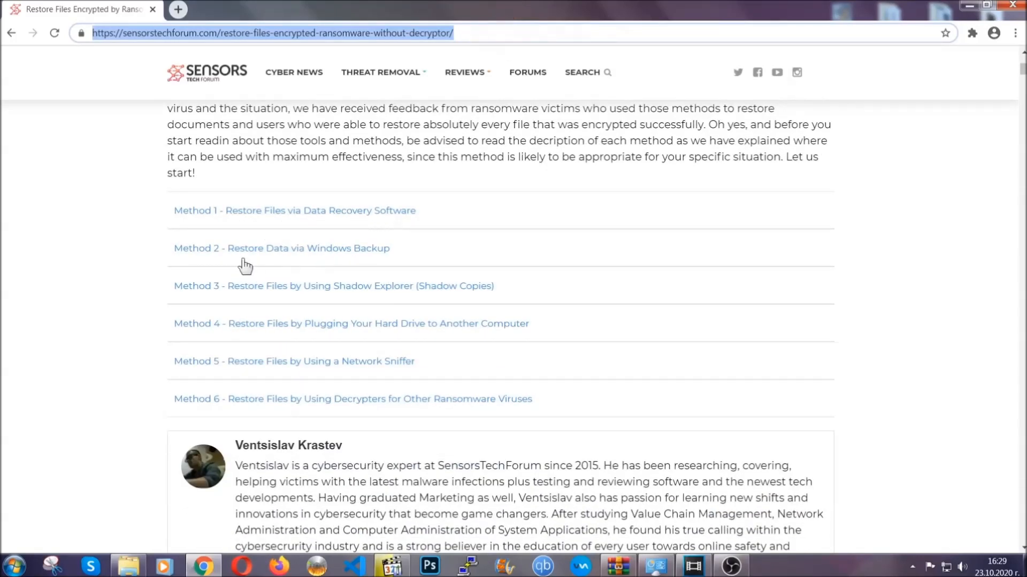
mouse_move(347, 295)
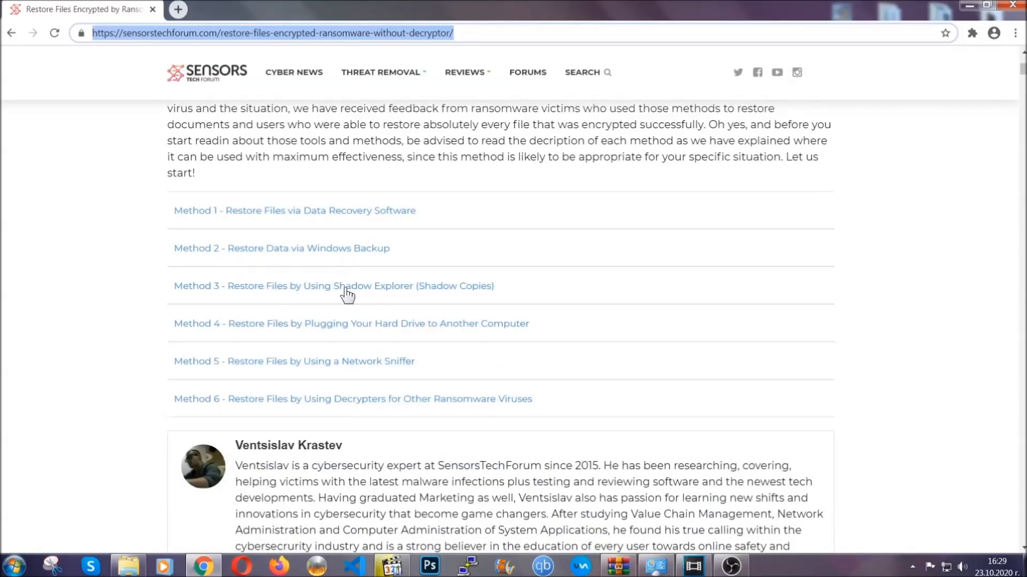
mouse_move(368, 339)
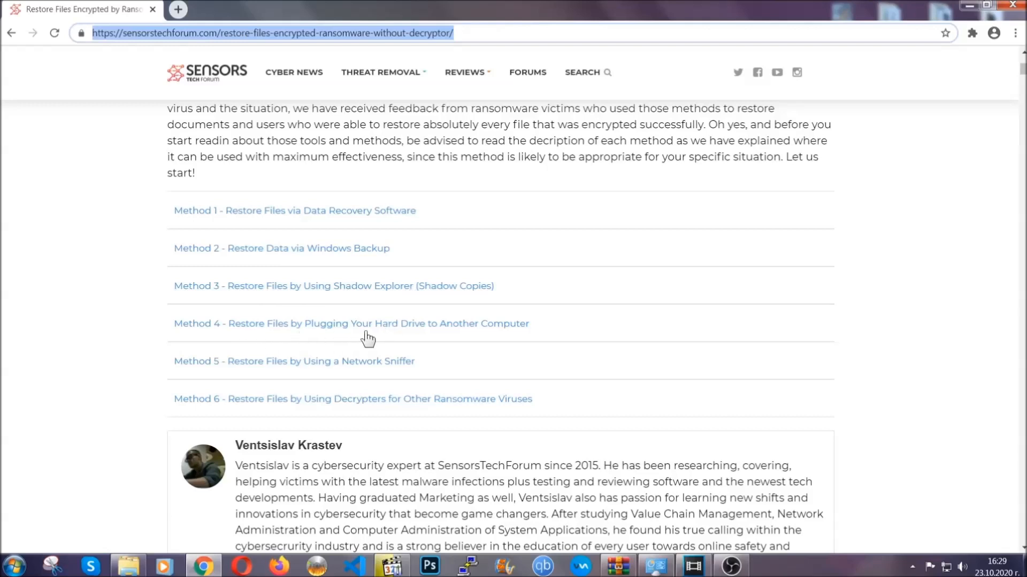
click(280, 247)
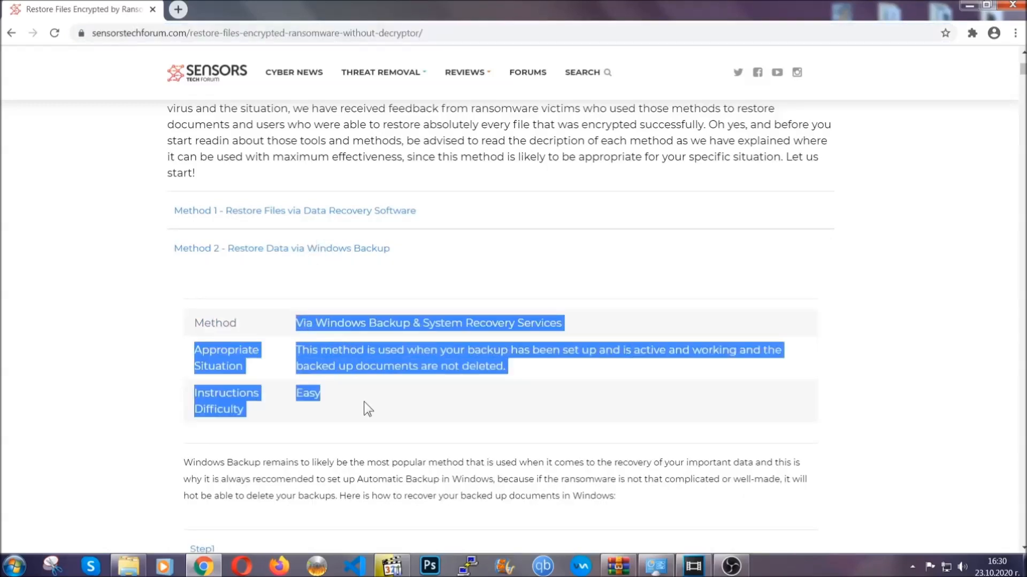
- Expand Step 1 of the Method 2 Windows Backup restore instructions
scroll(down, 3)
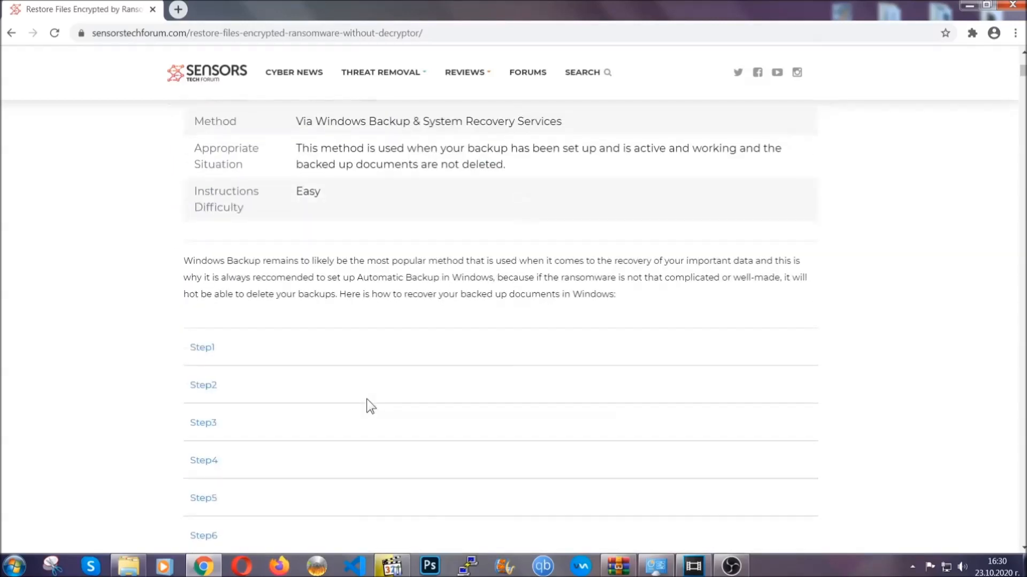
click(201, 347)
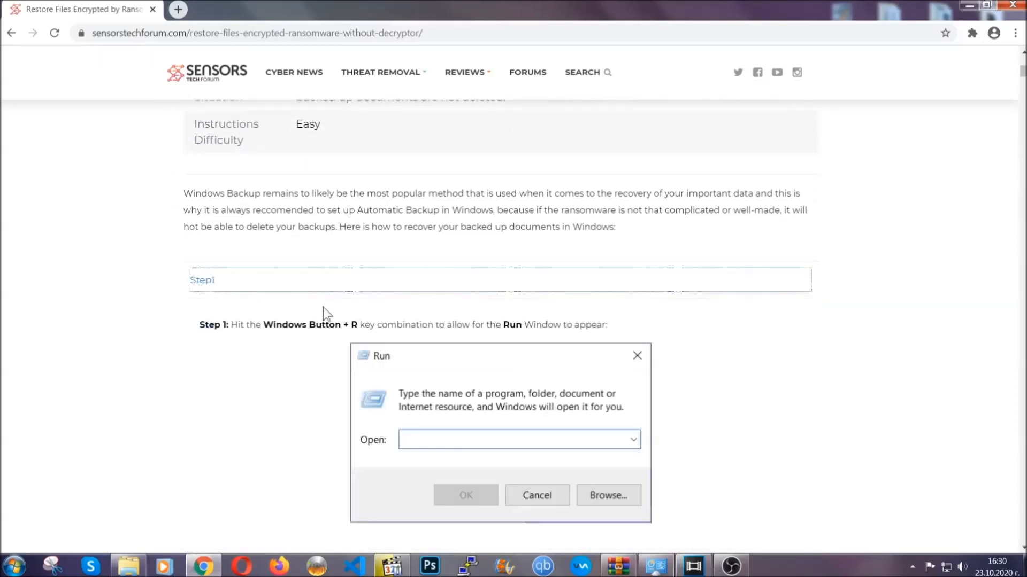
scroll(down, 3)
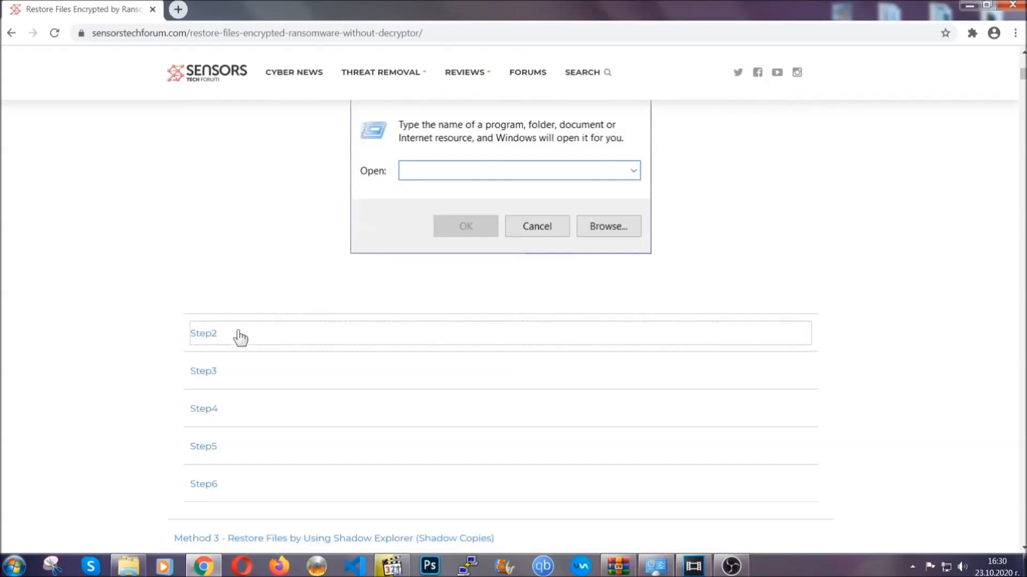
text(ms-settings:windowsupdate)
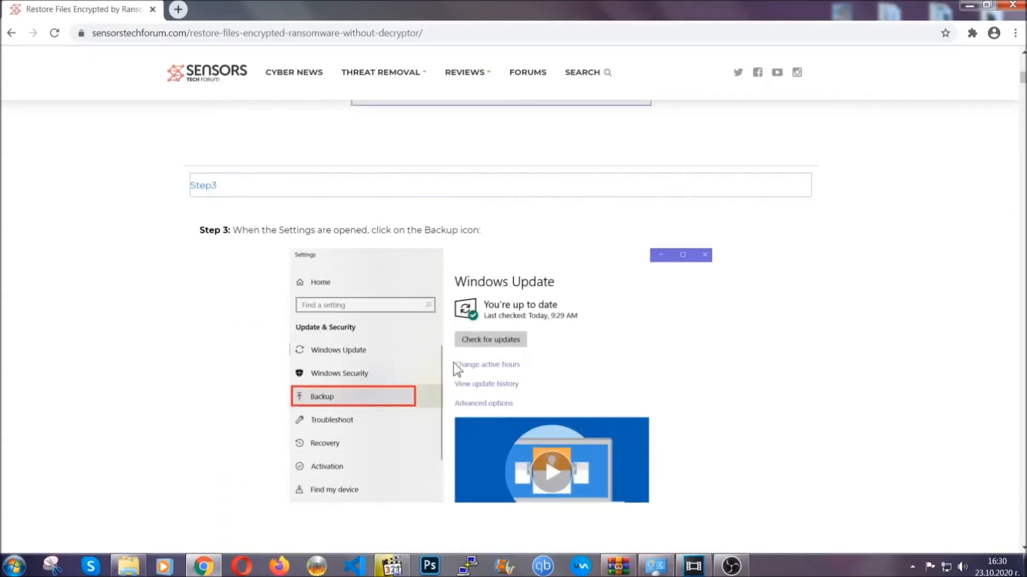
- Scroll through the remaining backup steps, then minimize Chrome to show the desktop
scroll(down, 3)
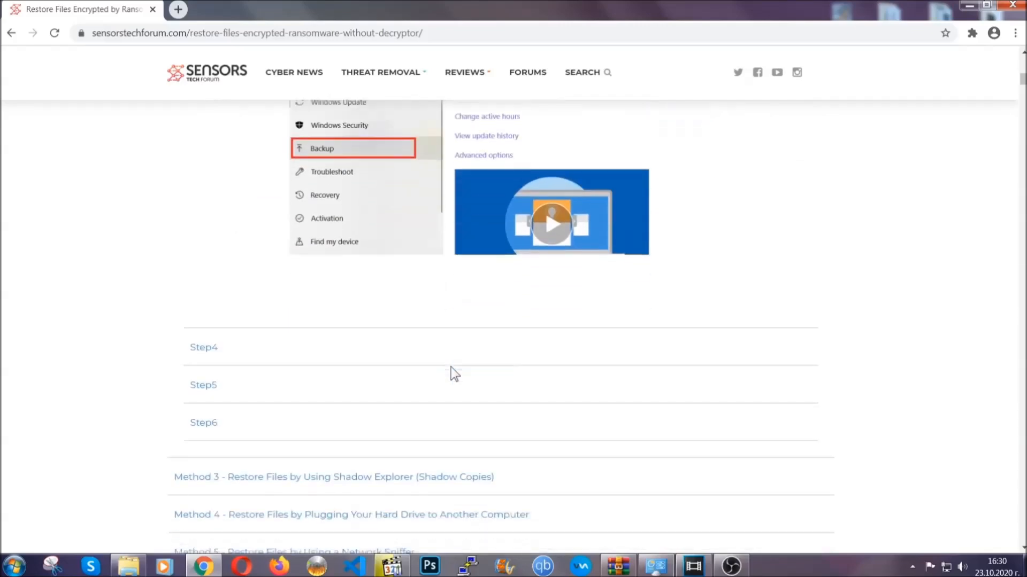
scroll(down, 3)
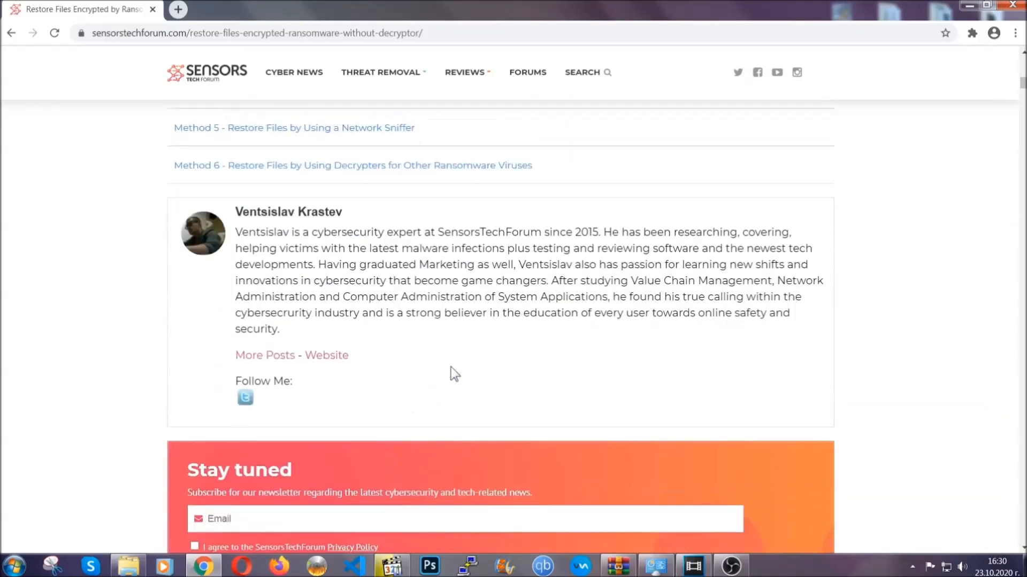
scroll(up, 3)
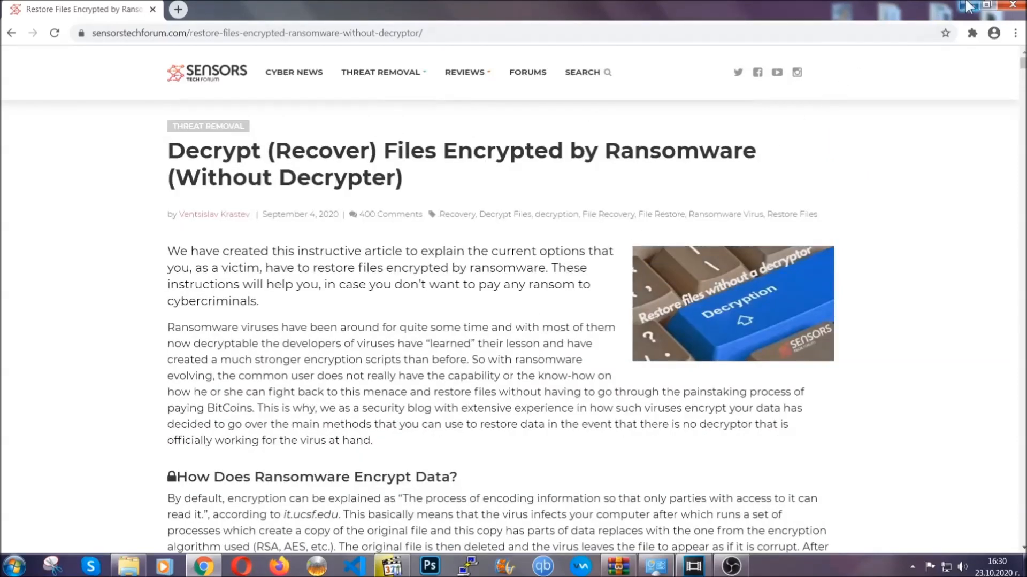
click(990, 4)
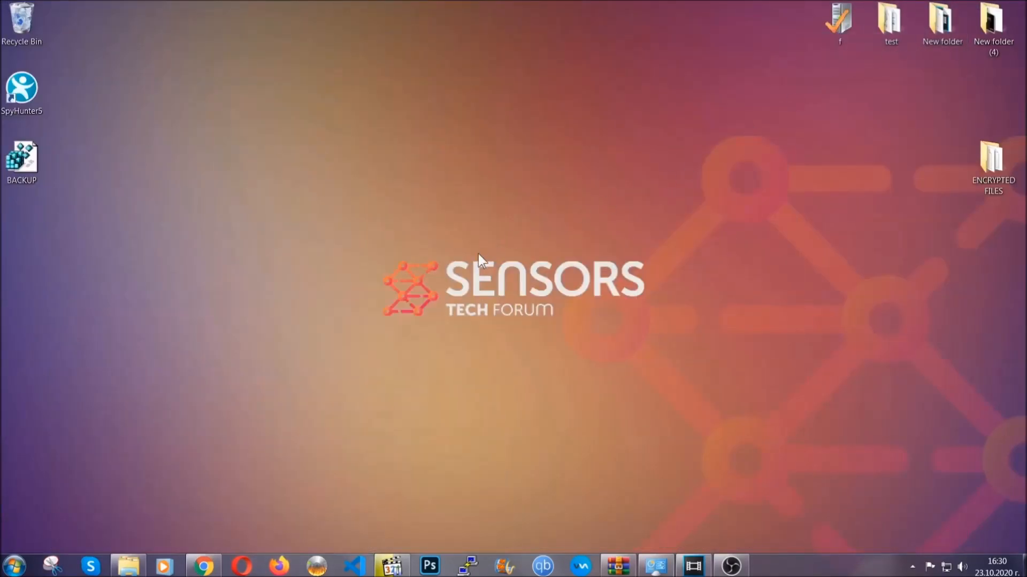